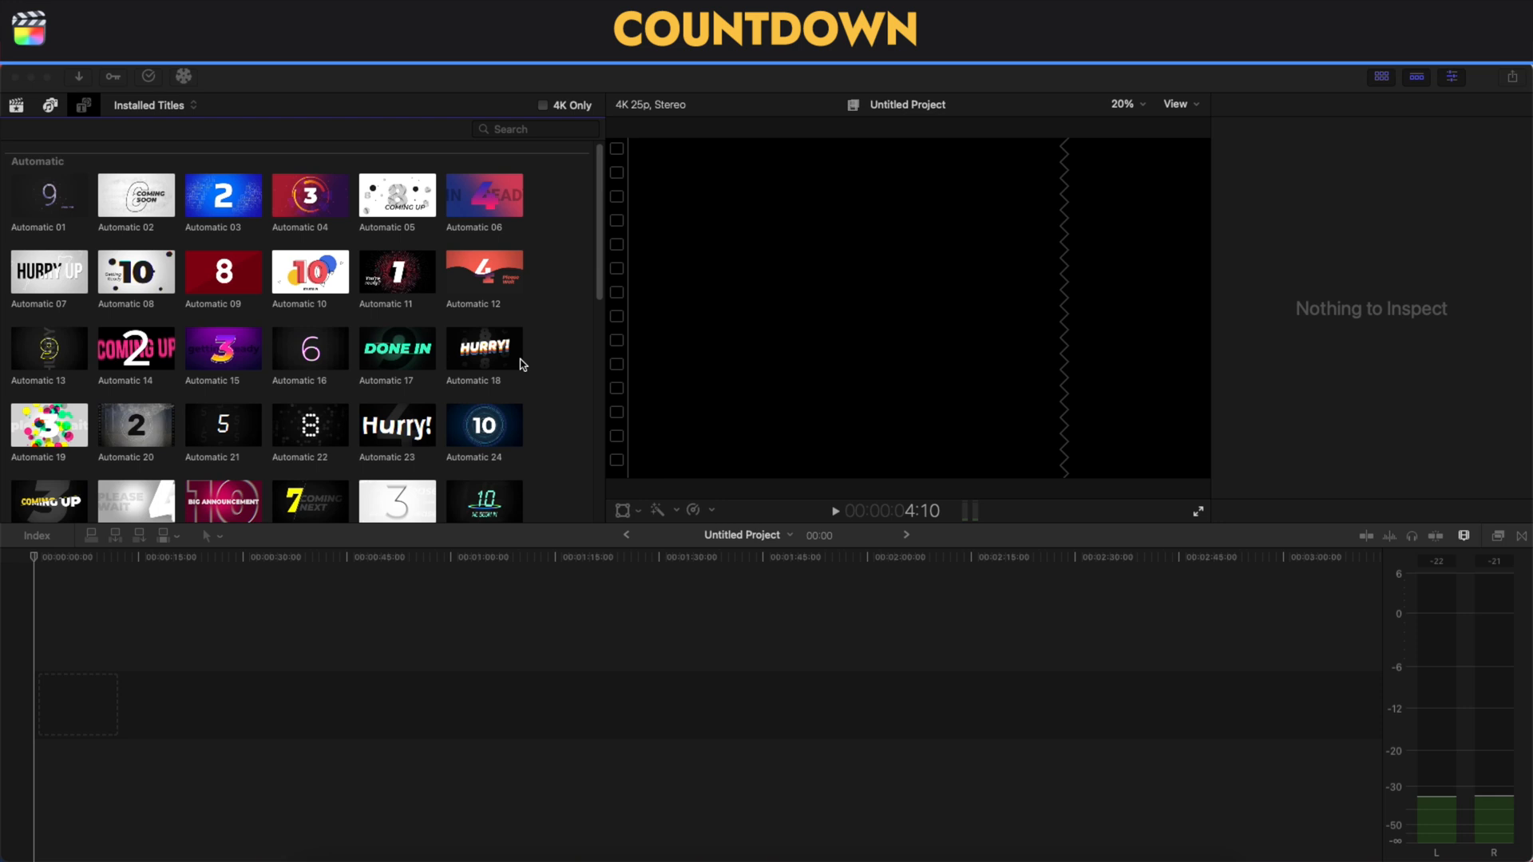
pyautogui.moveTo(476, 313)
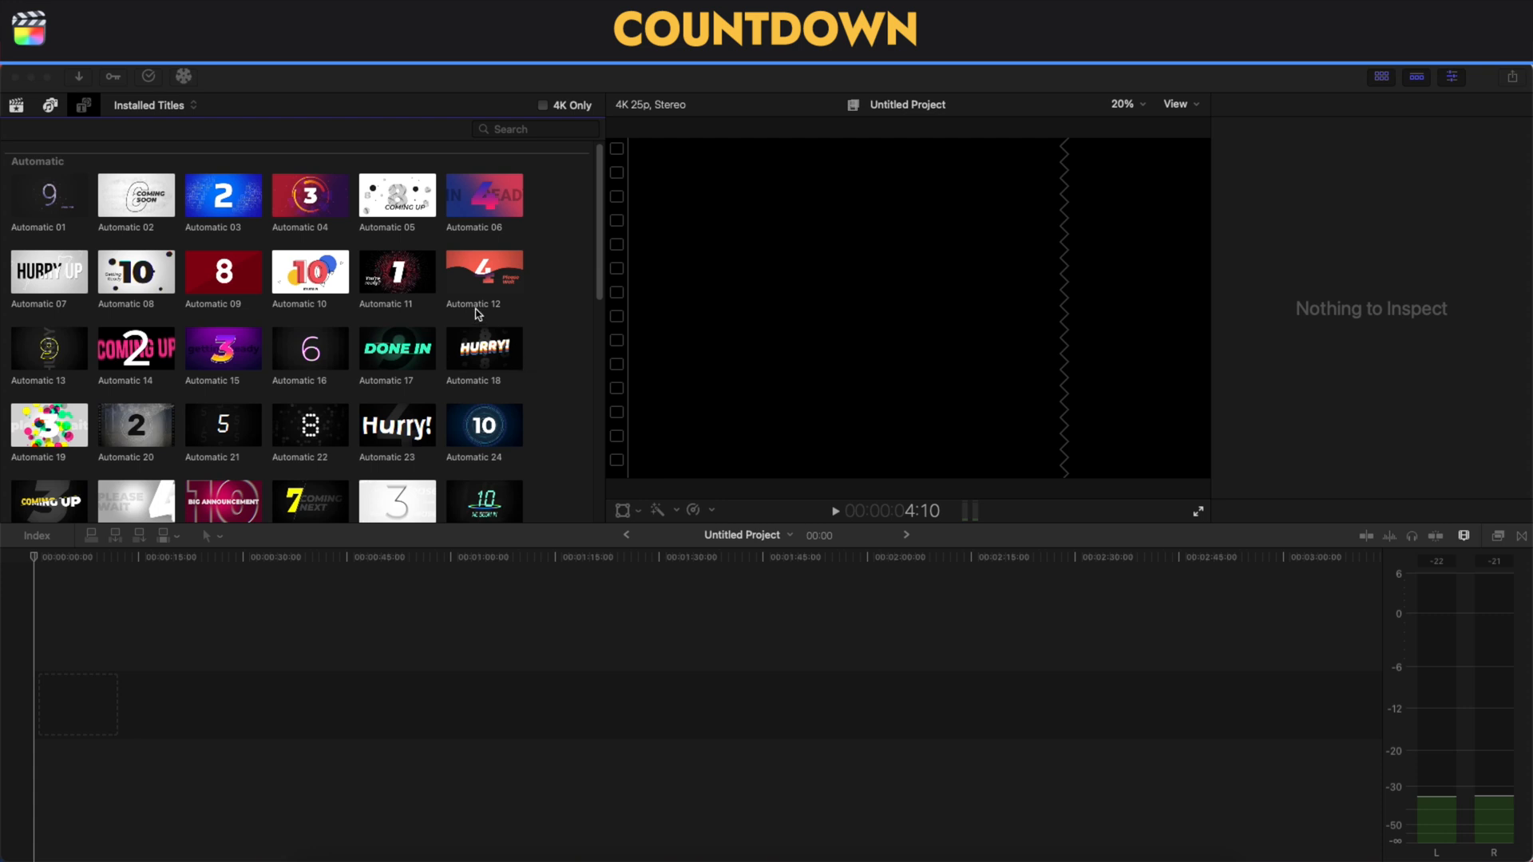
# Step: Add the Automatic 11 countdown title and enable its Build In animation in the Title Inspector
pyautogui.scroll(-3)
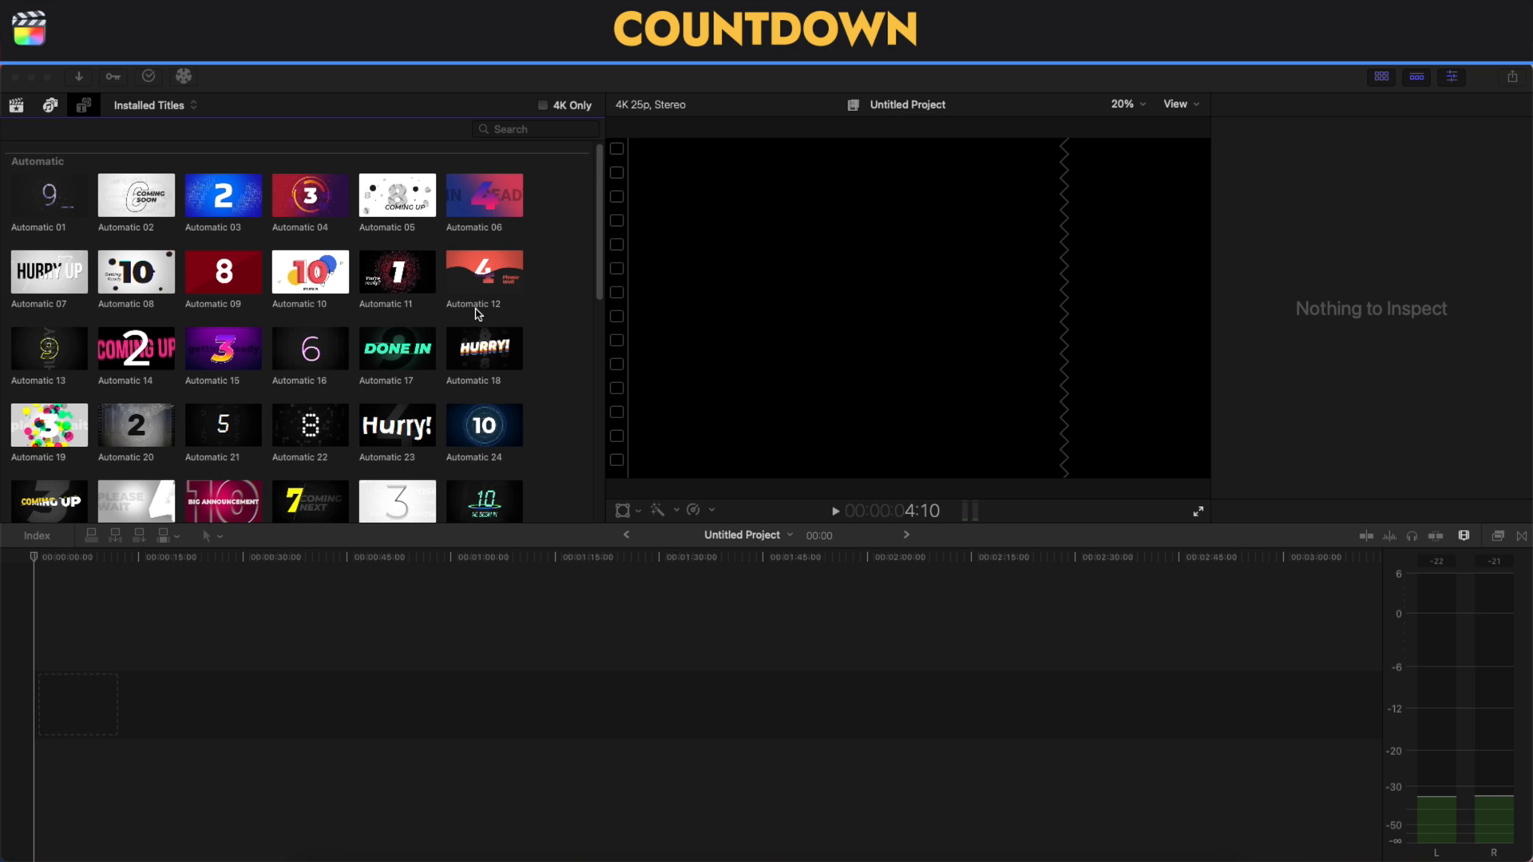
pyautogui.moveTo(523, 295)
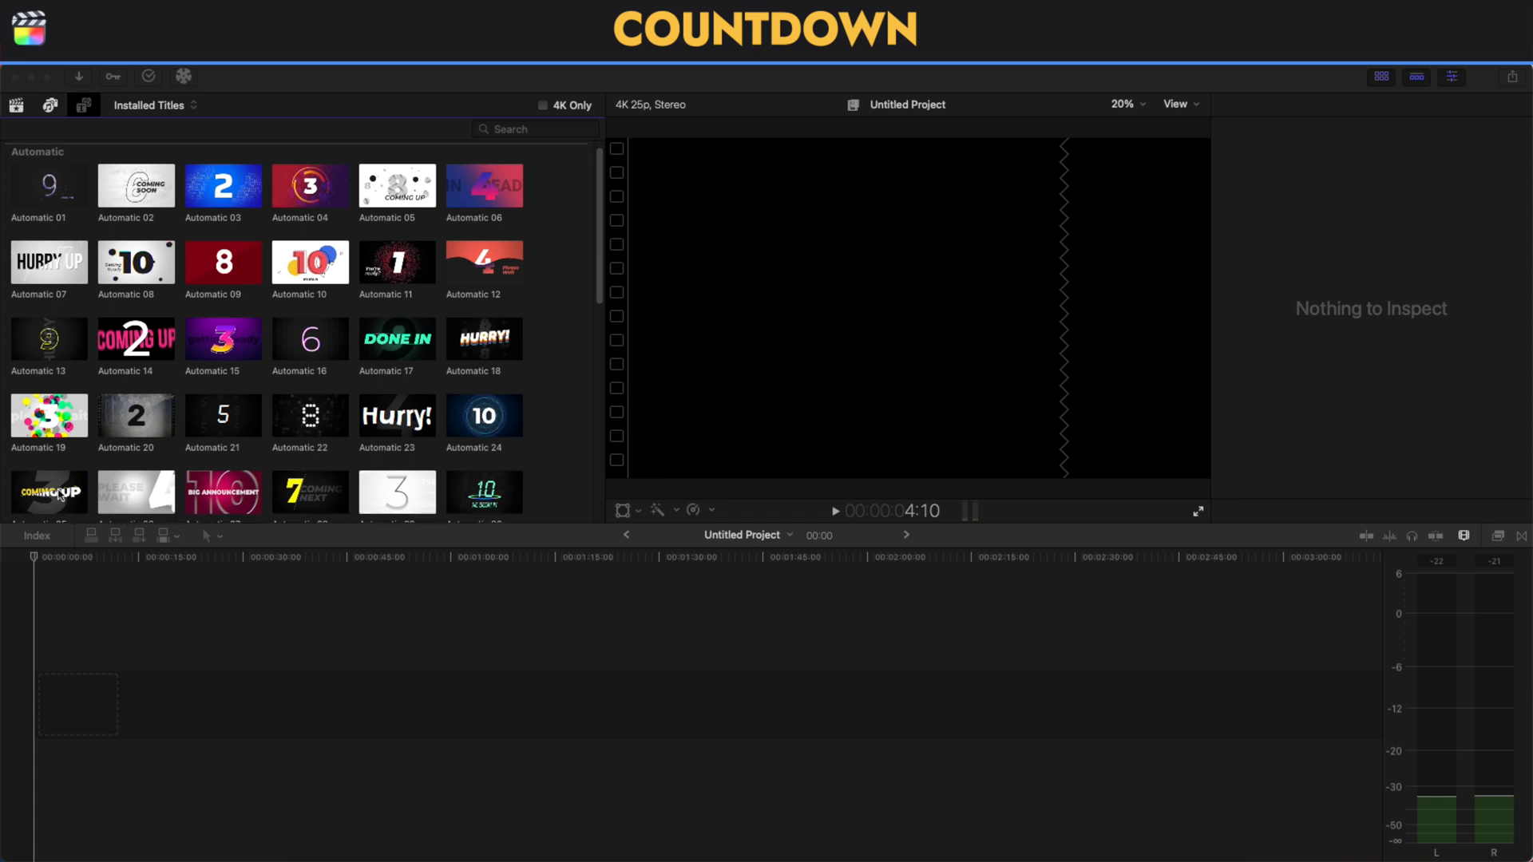
pyautogui.click(48, 493)
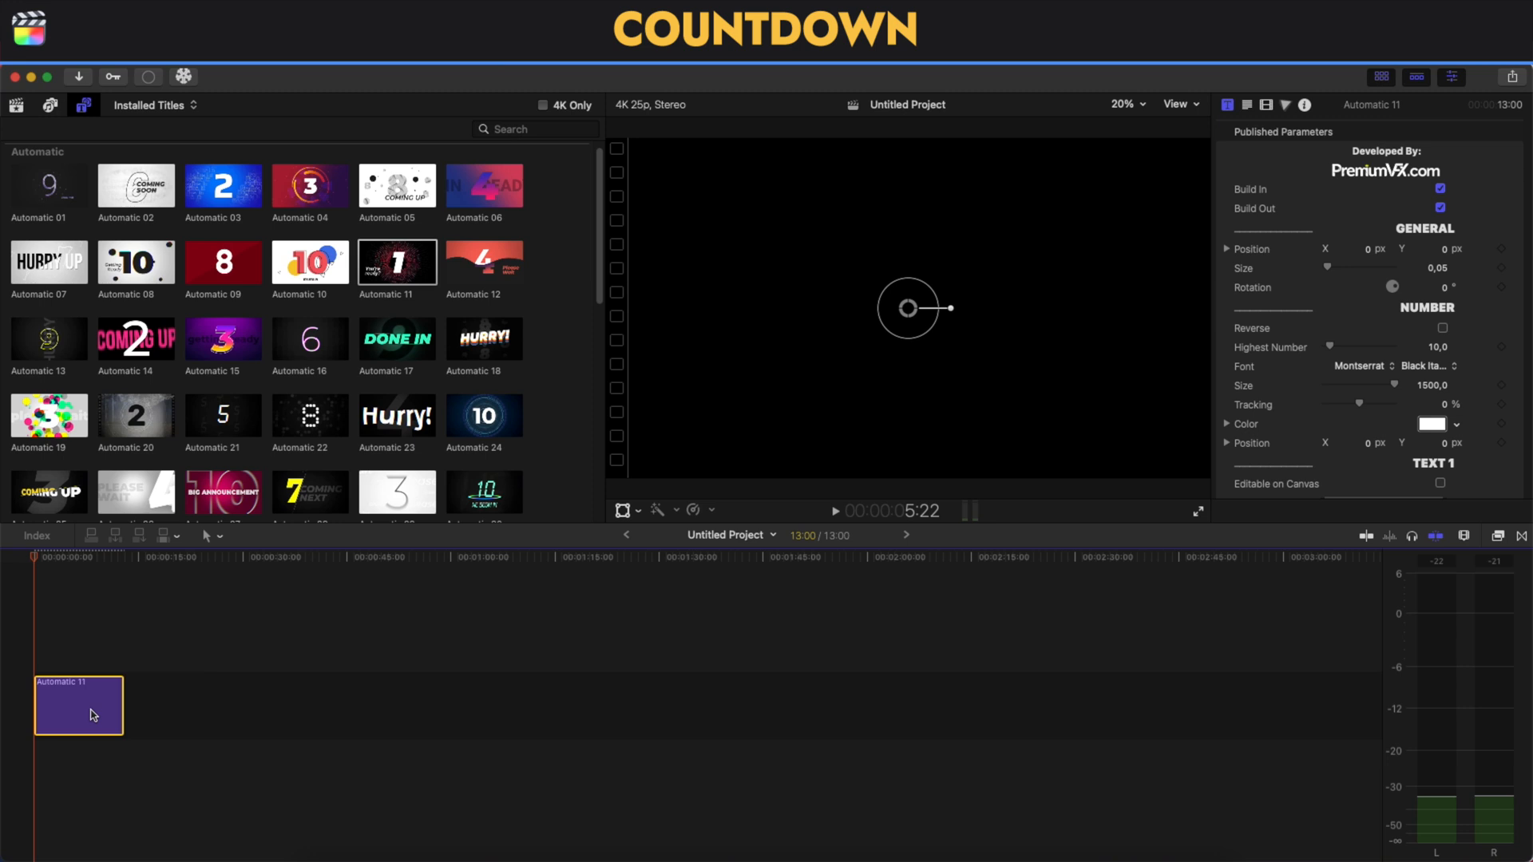
pyautogui.moveTo(62, 701)
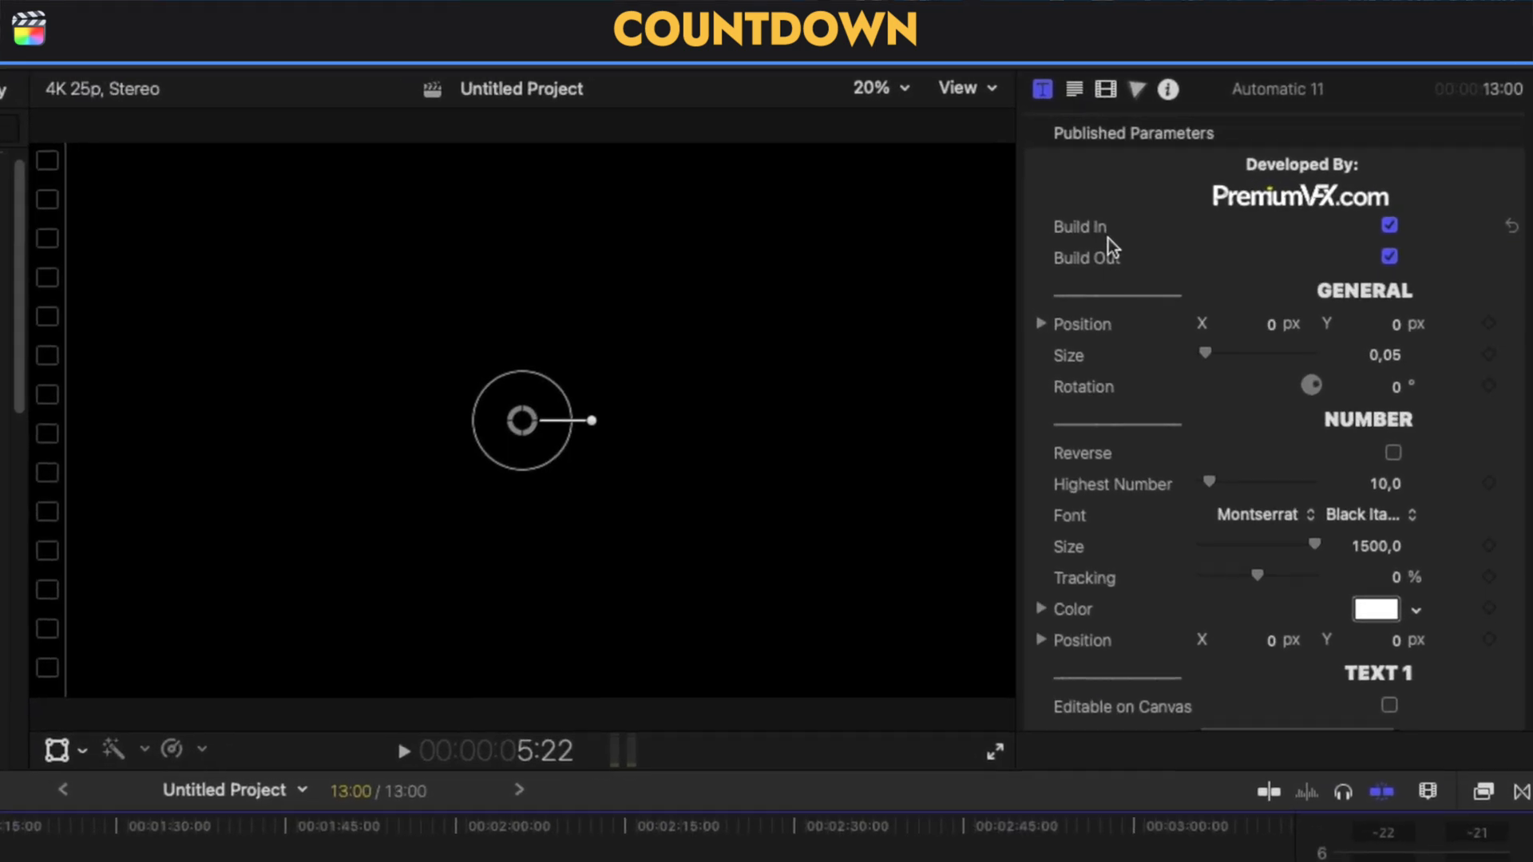
pyautogui.moveTo(1064, 113)
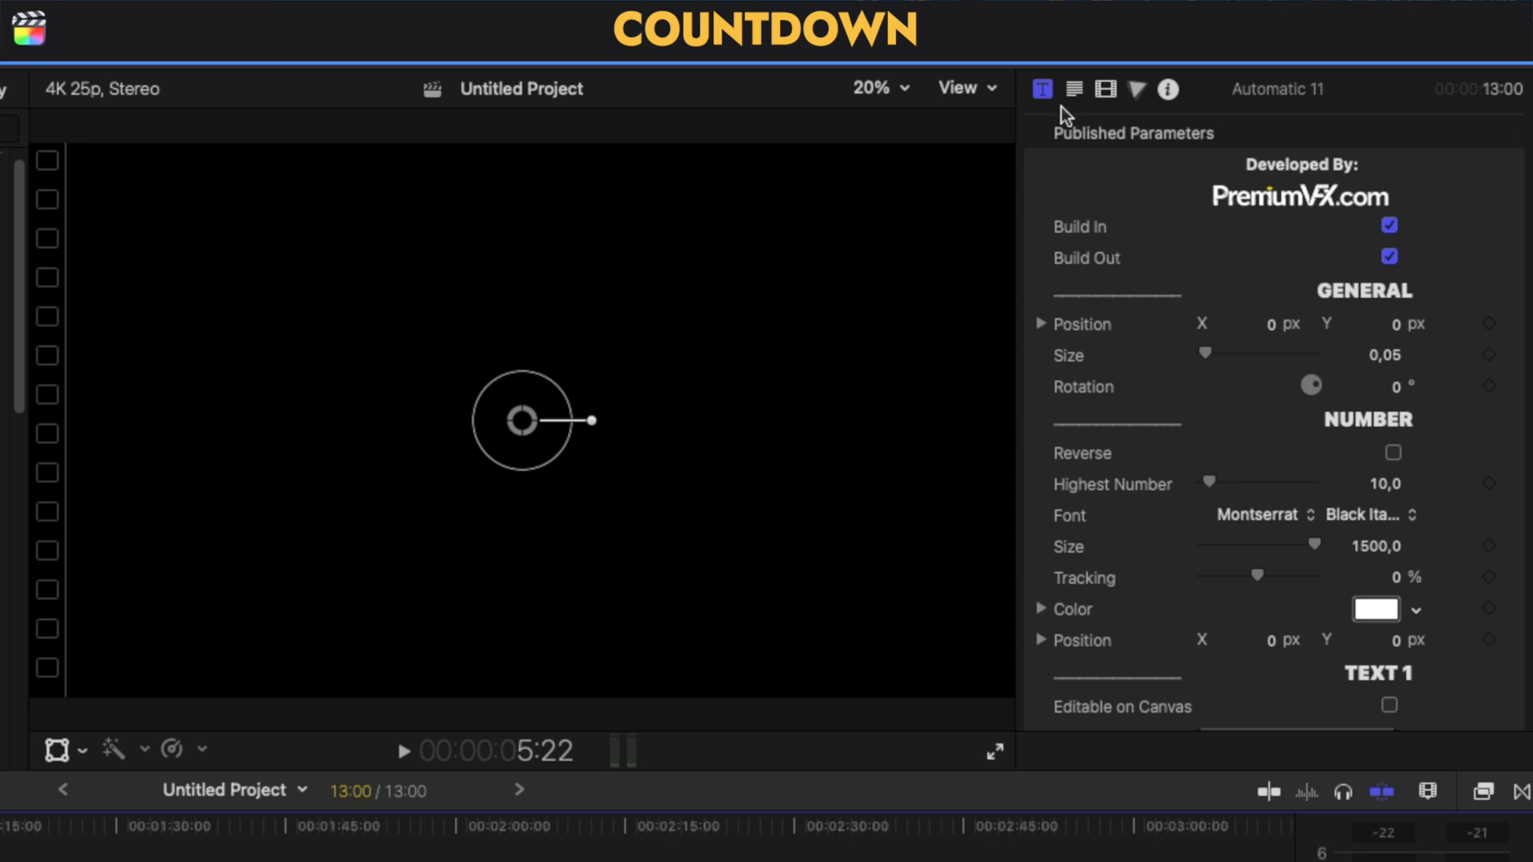
pyautogui.moveTo(1043, 89)
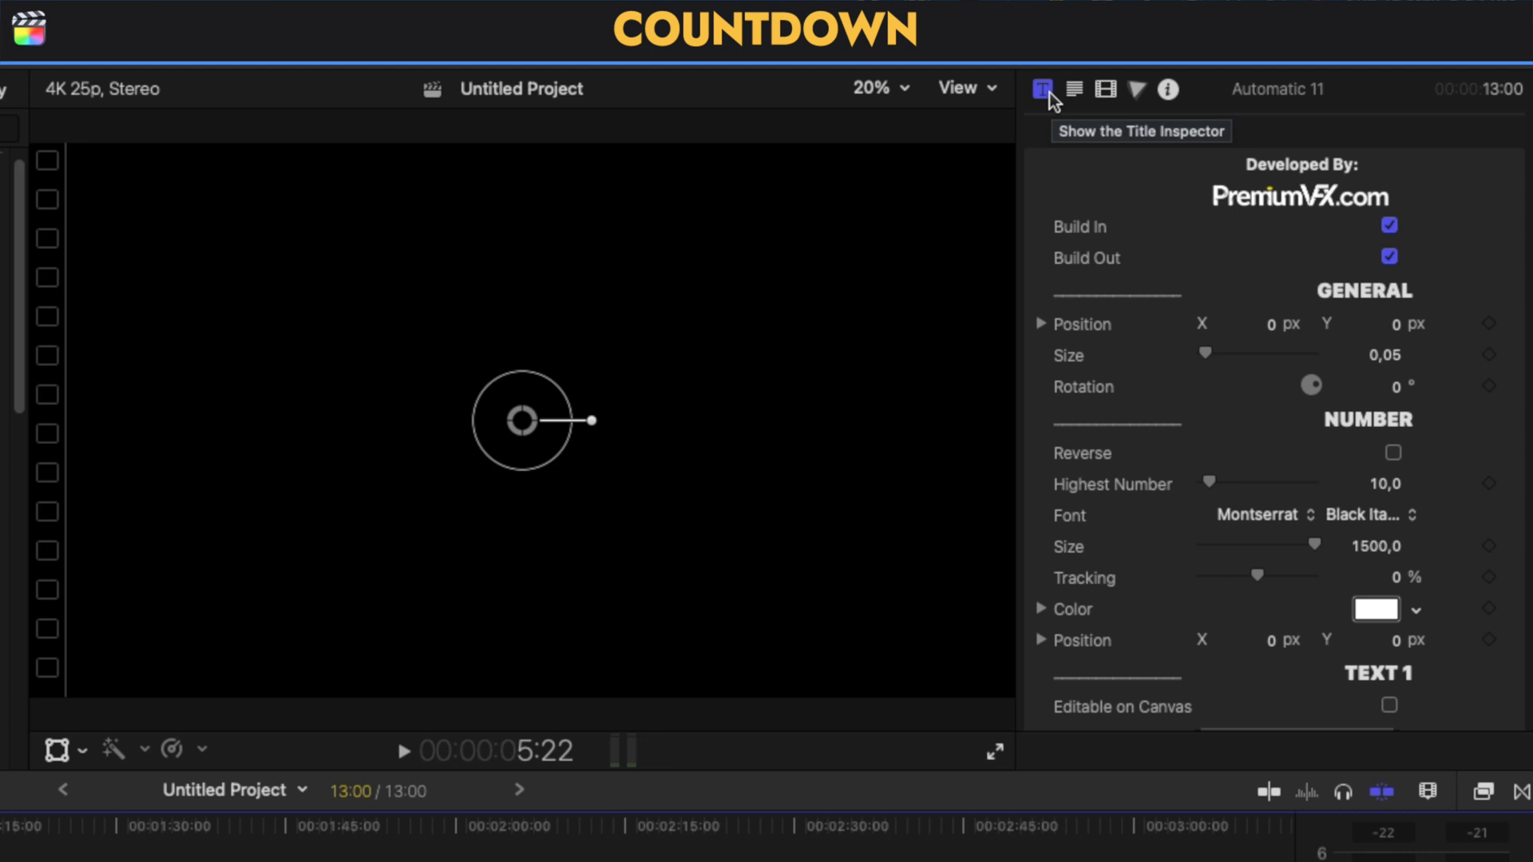
pyautogui.click(1389, 225)
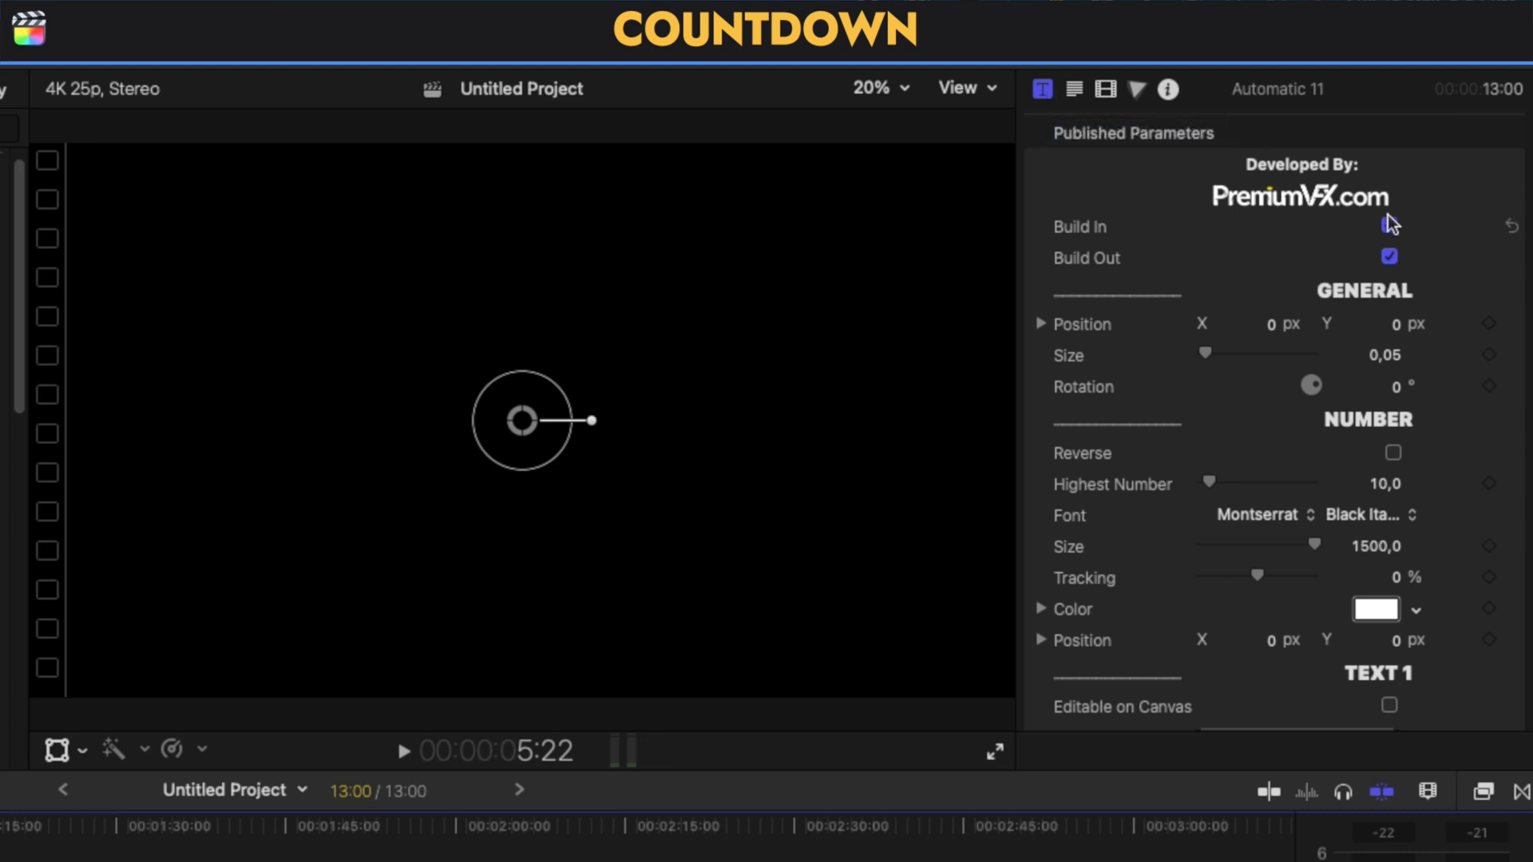
pyautogui.click(1388, 226)
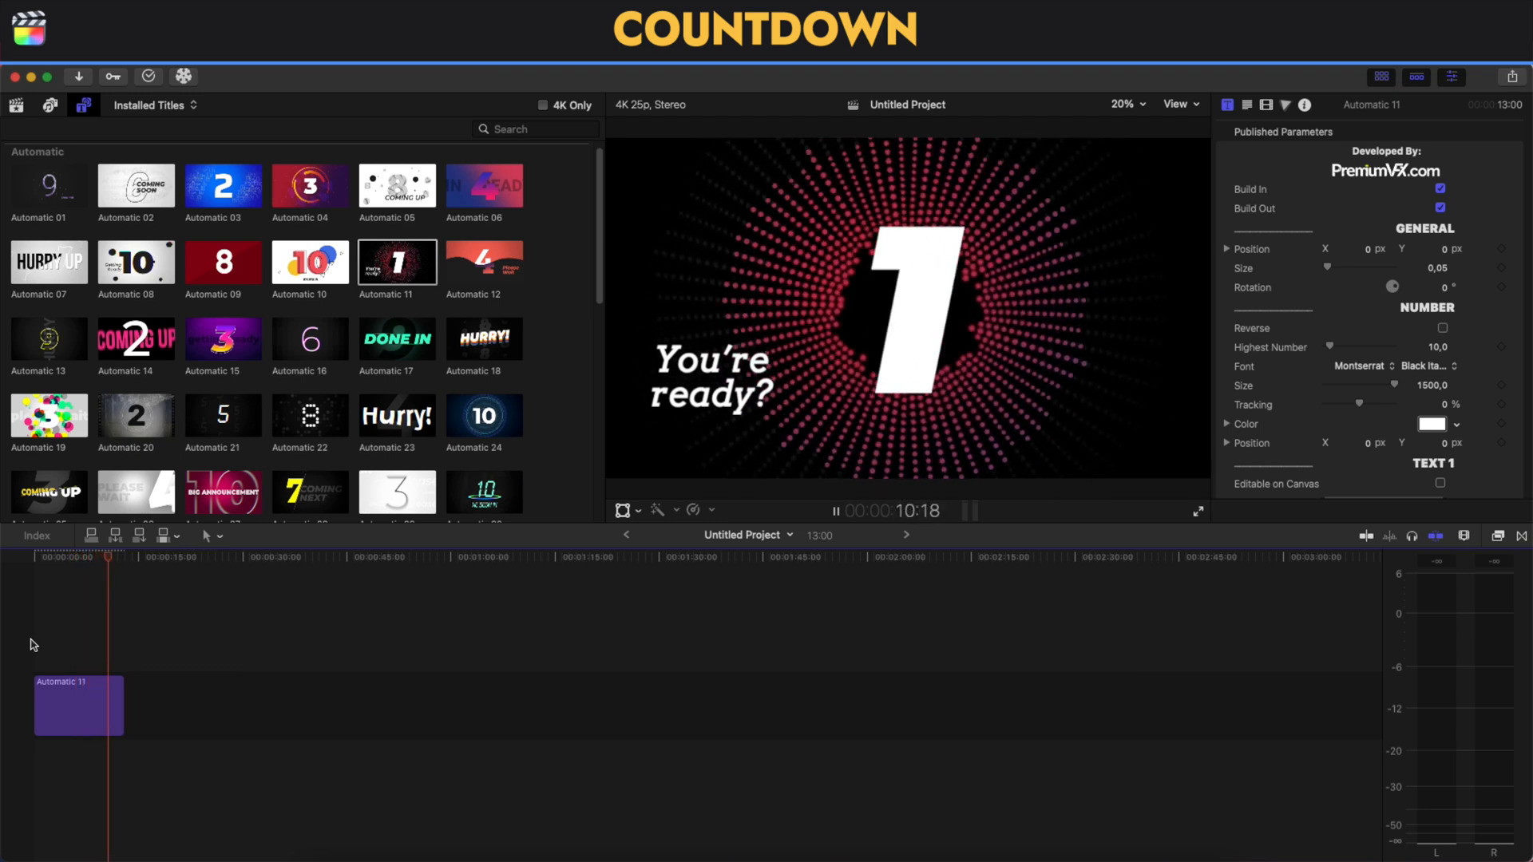
# Step: Trim the Automatic 11 clip's end so its duration reads about 10:20
pyautogui.click(835, 510)
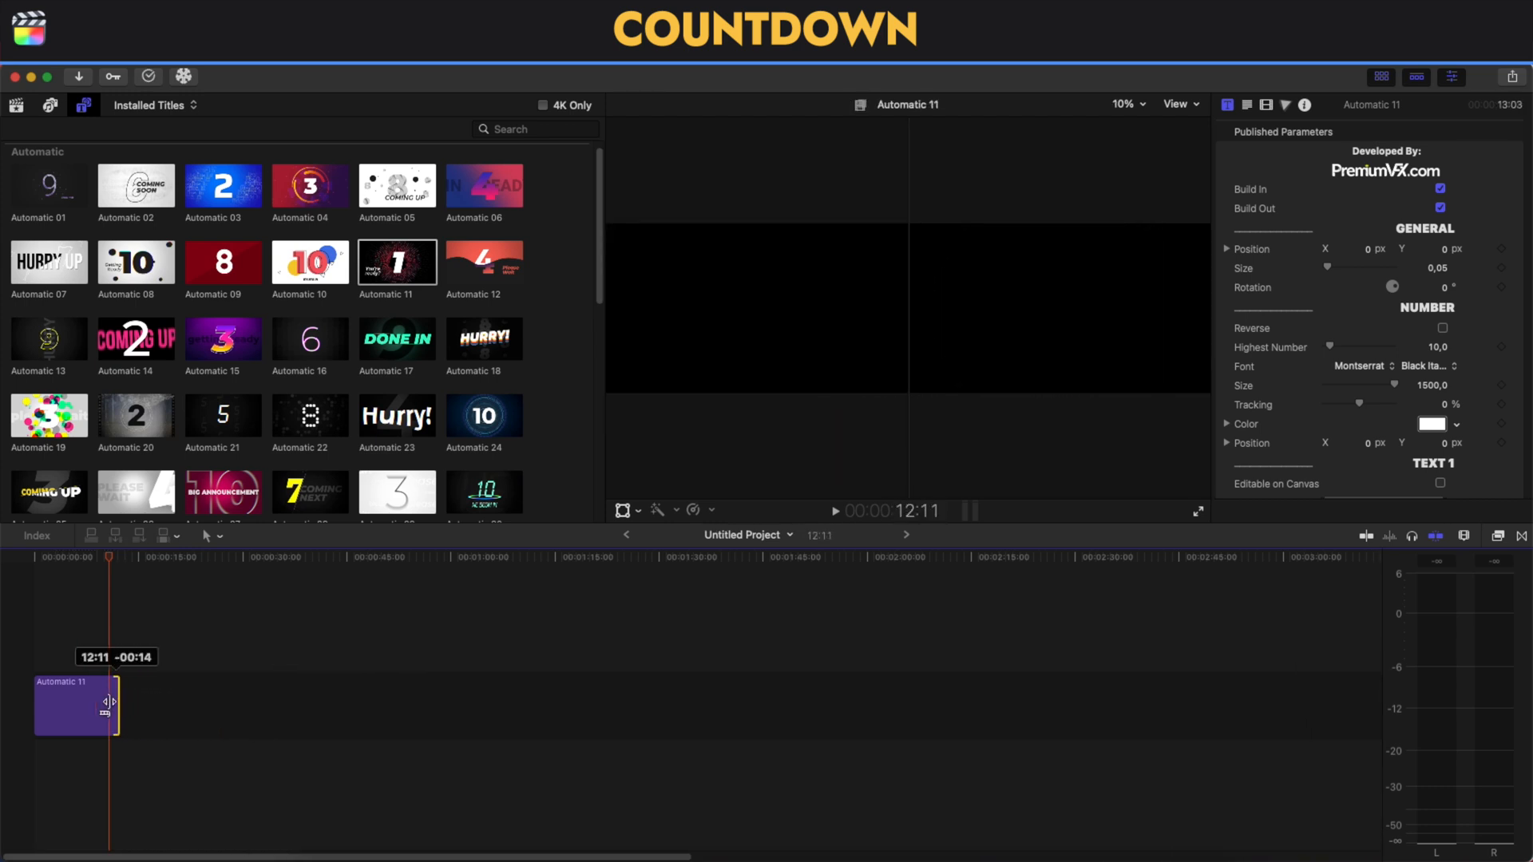
pyautogui.click(1428, 347)
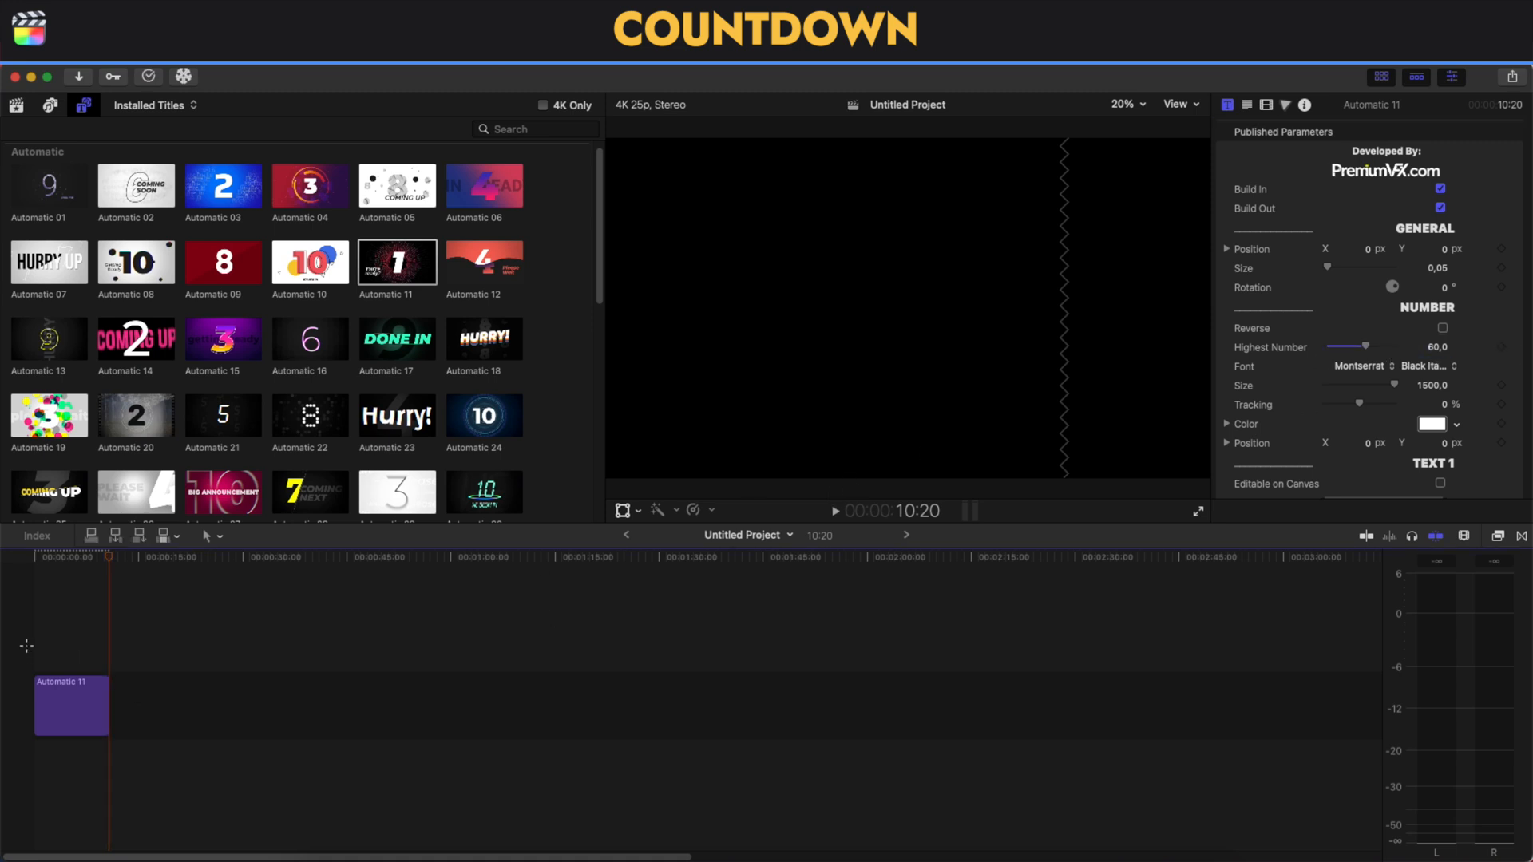
pyautogui.click(834, 510)
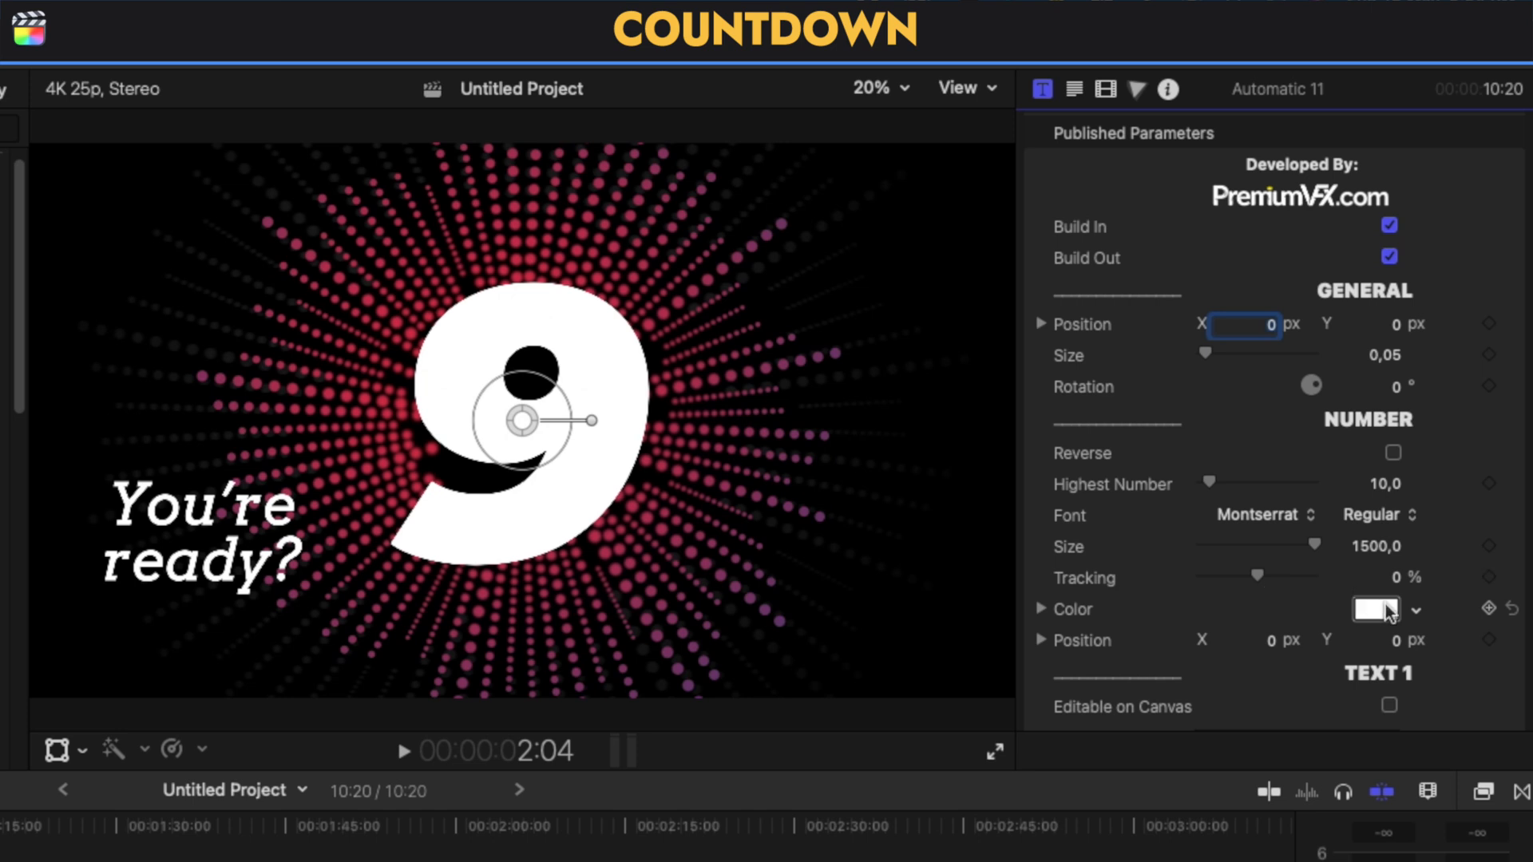
# Step: Replace the Text 1 caption You're ready? with SUBSCRIBE
pyautogui.scroll(-3)
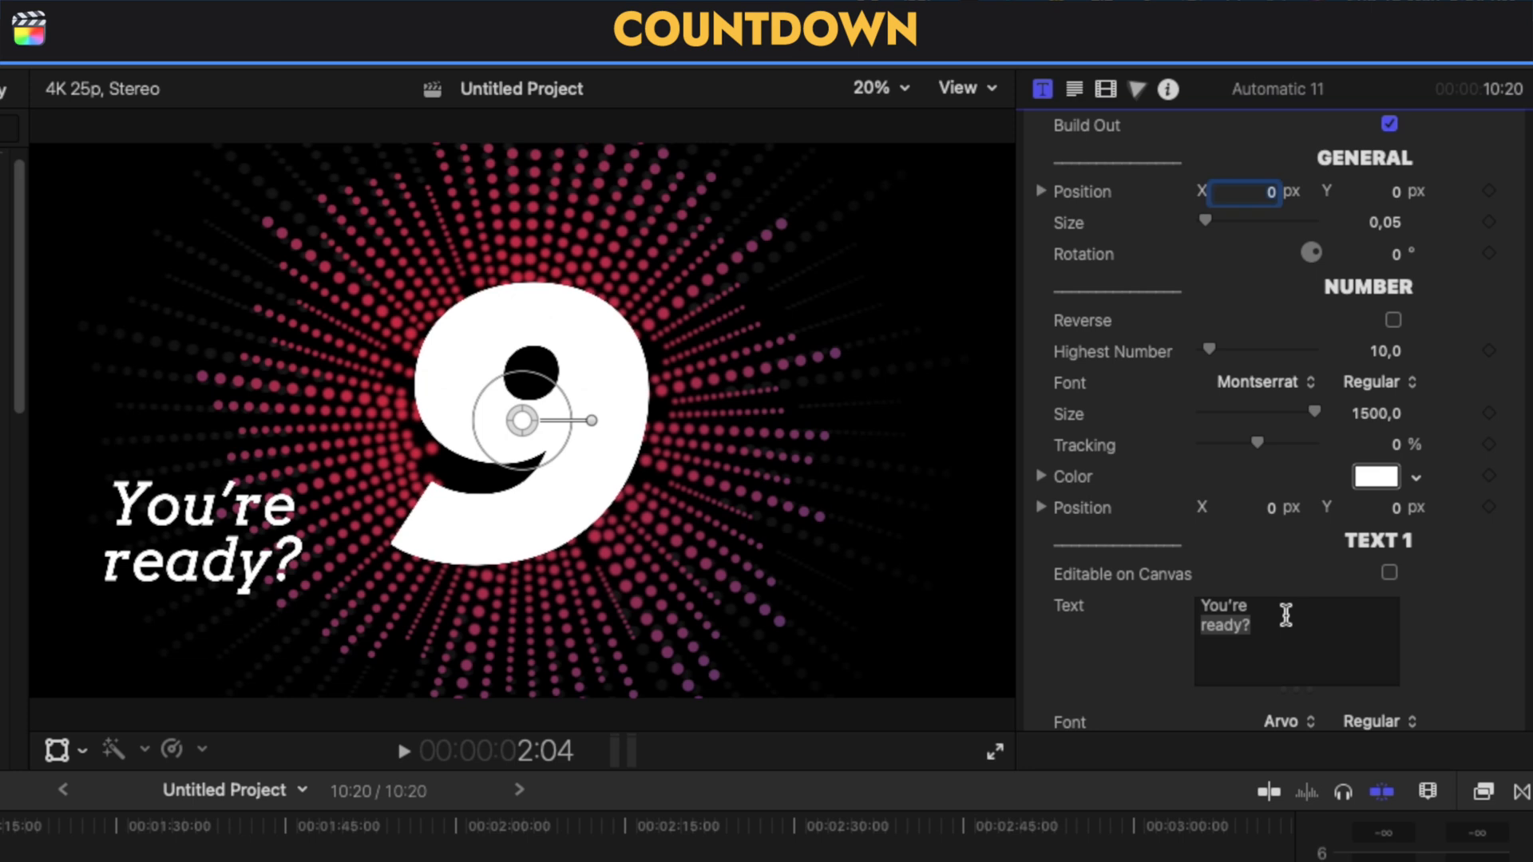
pyautogui.tripleClick(1251, 616)
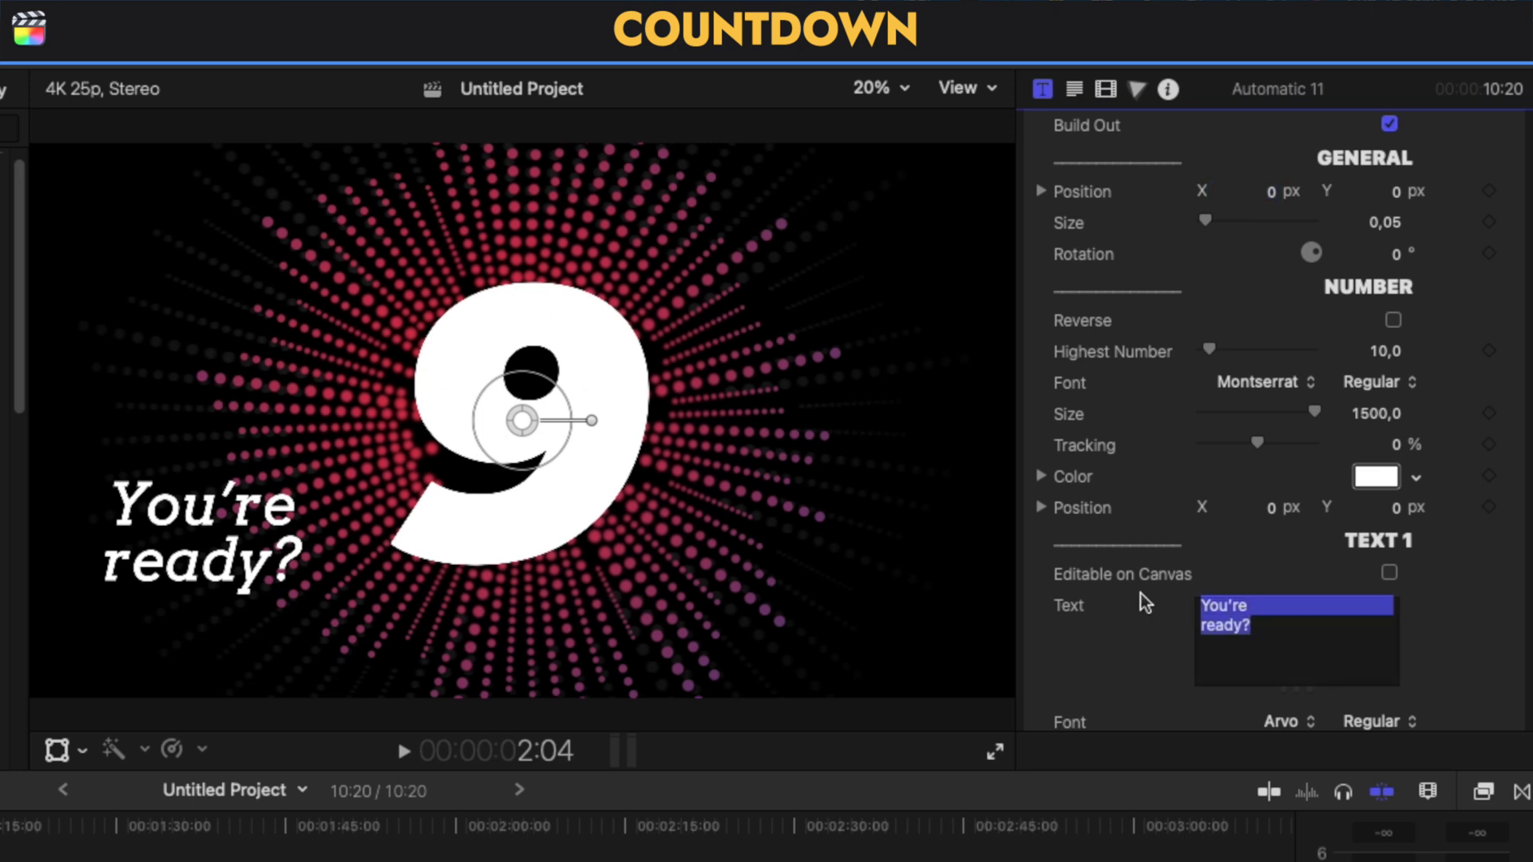
pyautogui.write('SUBSCRIB')
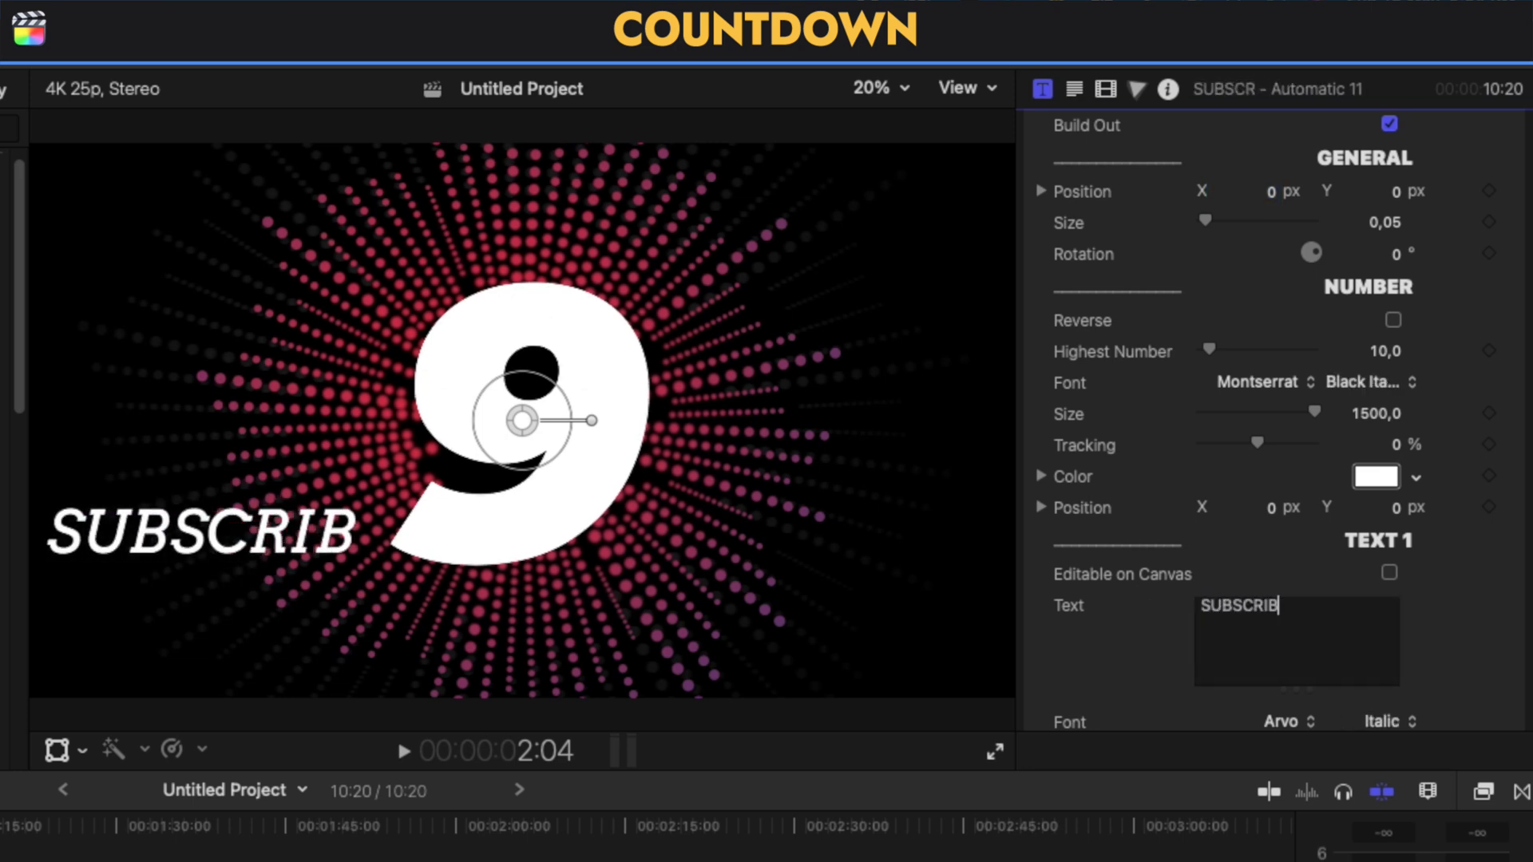
pyautogui.write('E')
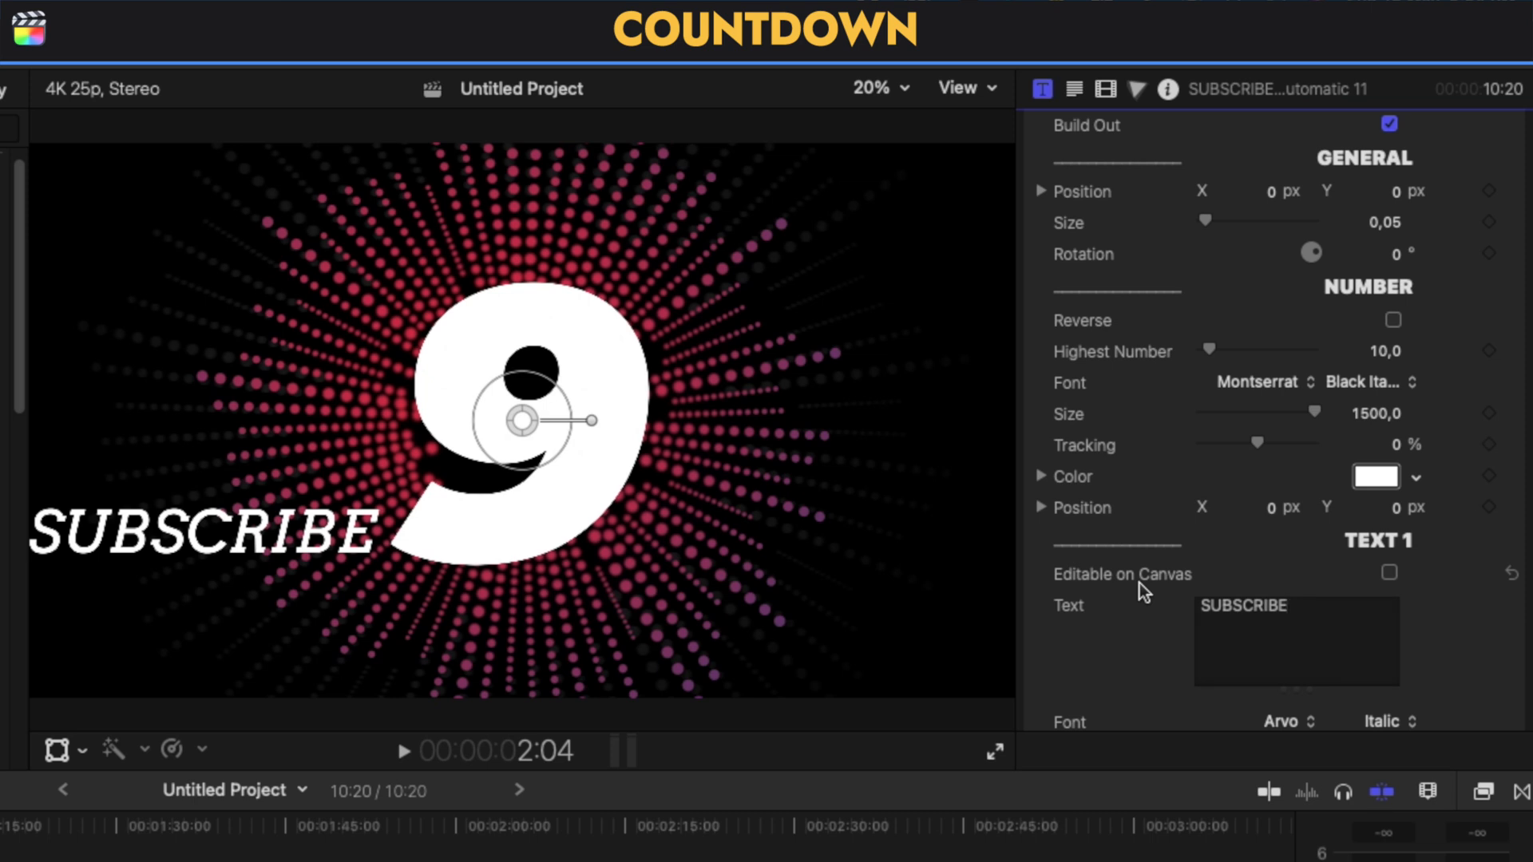
# Step: Open the Text 1 Color swatch to pick a new colour for SUBSCRIBE
pyautogui.scroll(-3)
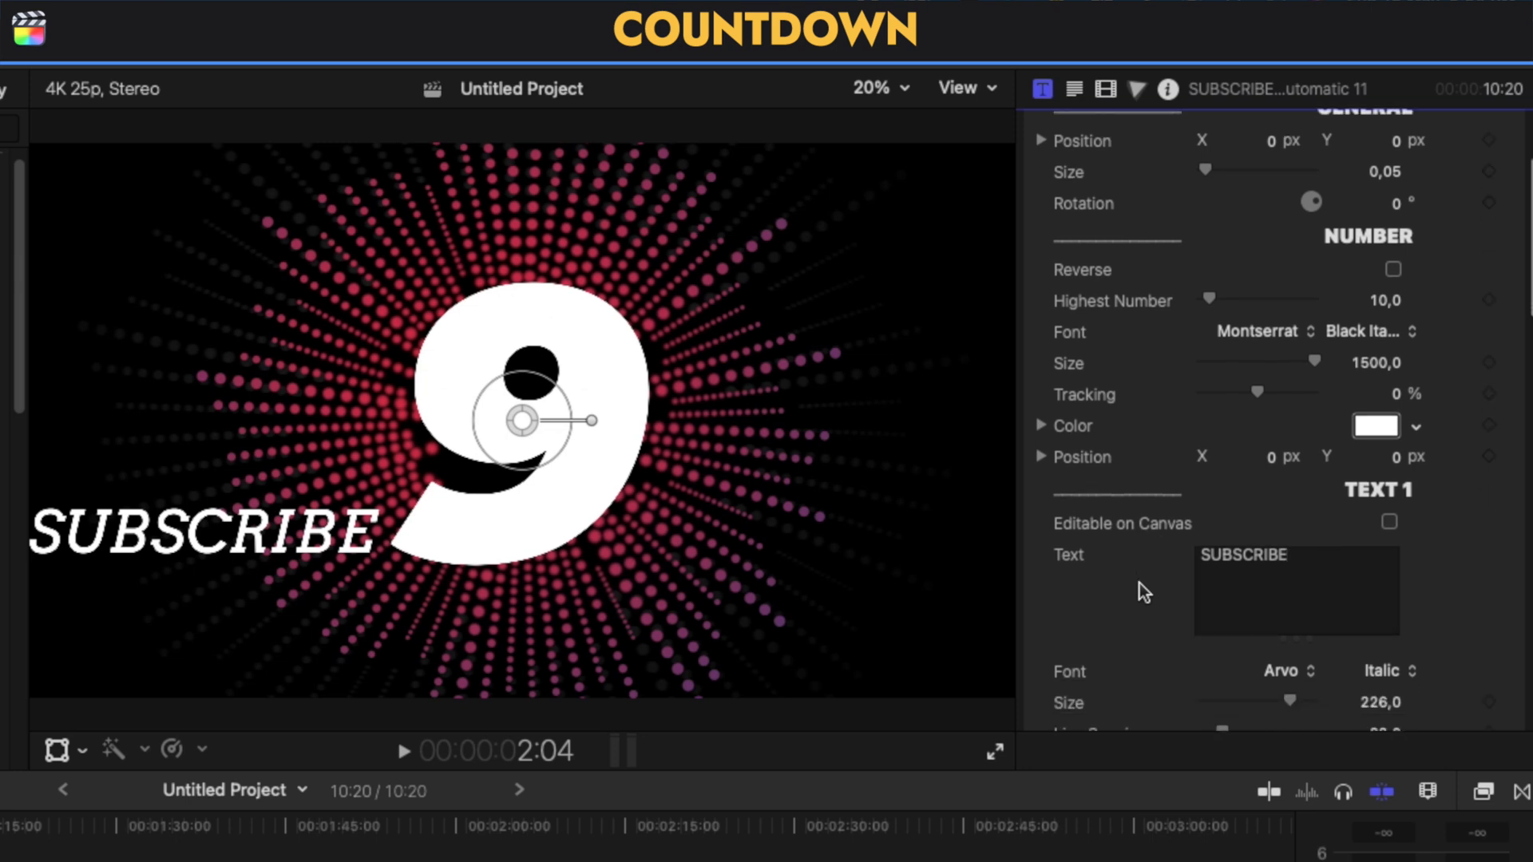
pyautogui.scroll(-3)
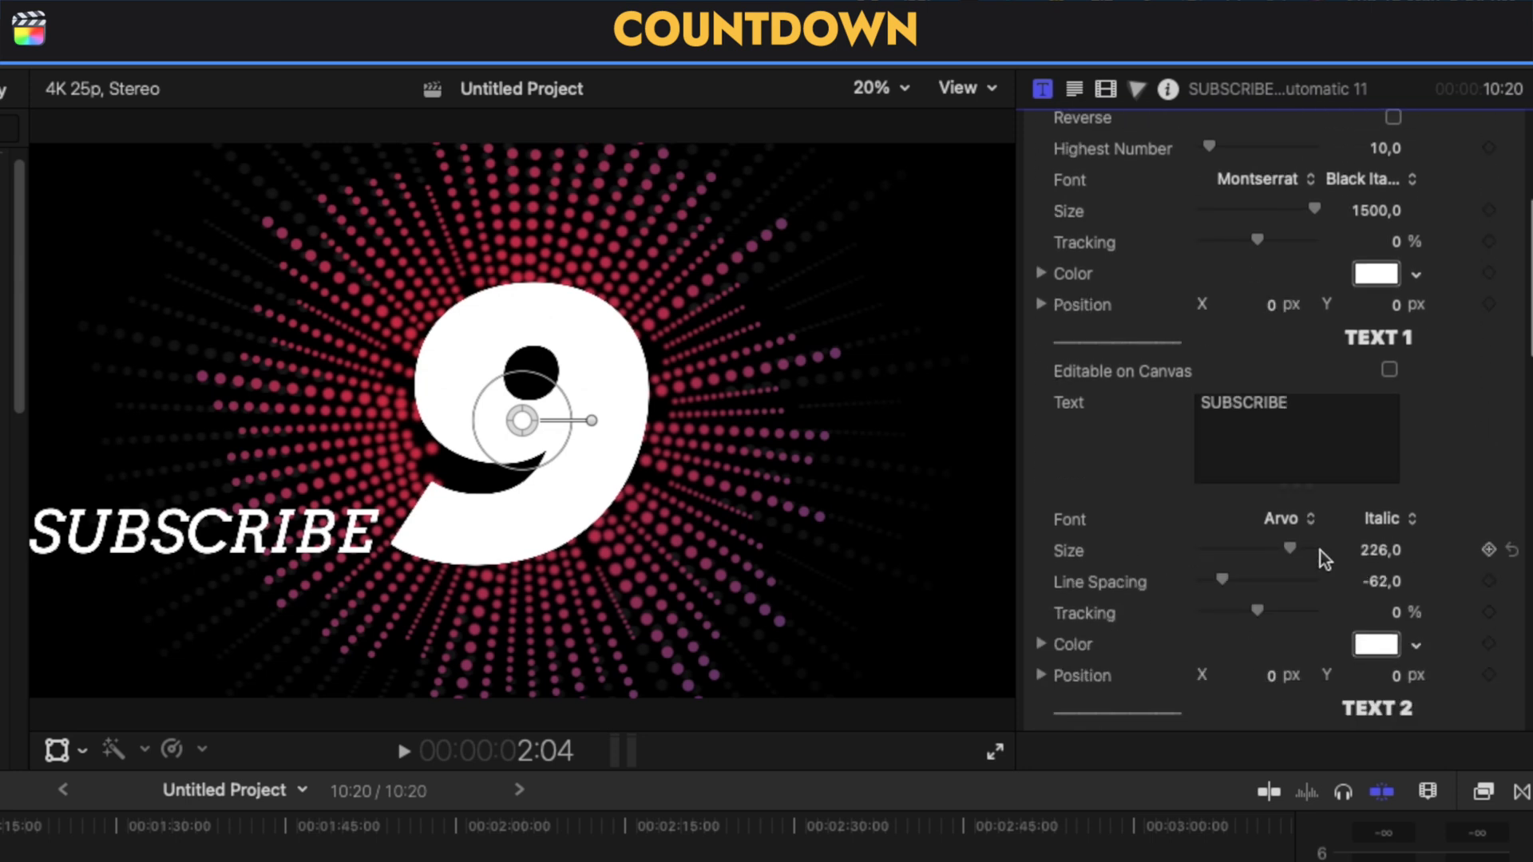
pyautogui.scroll(-3)
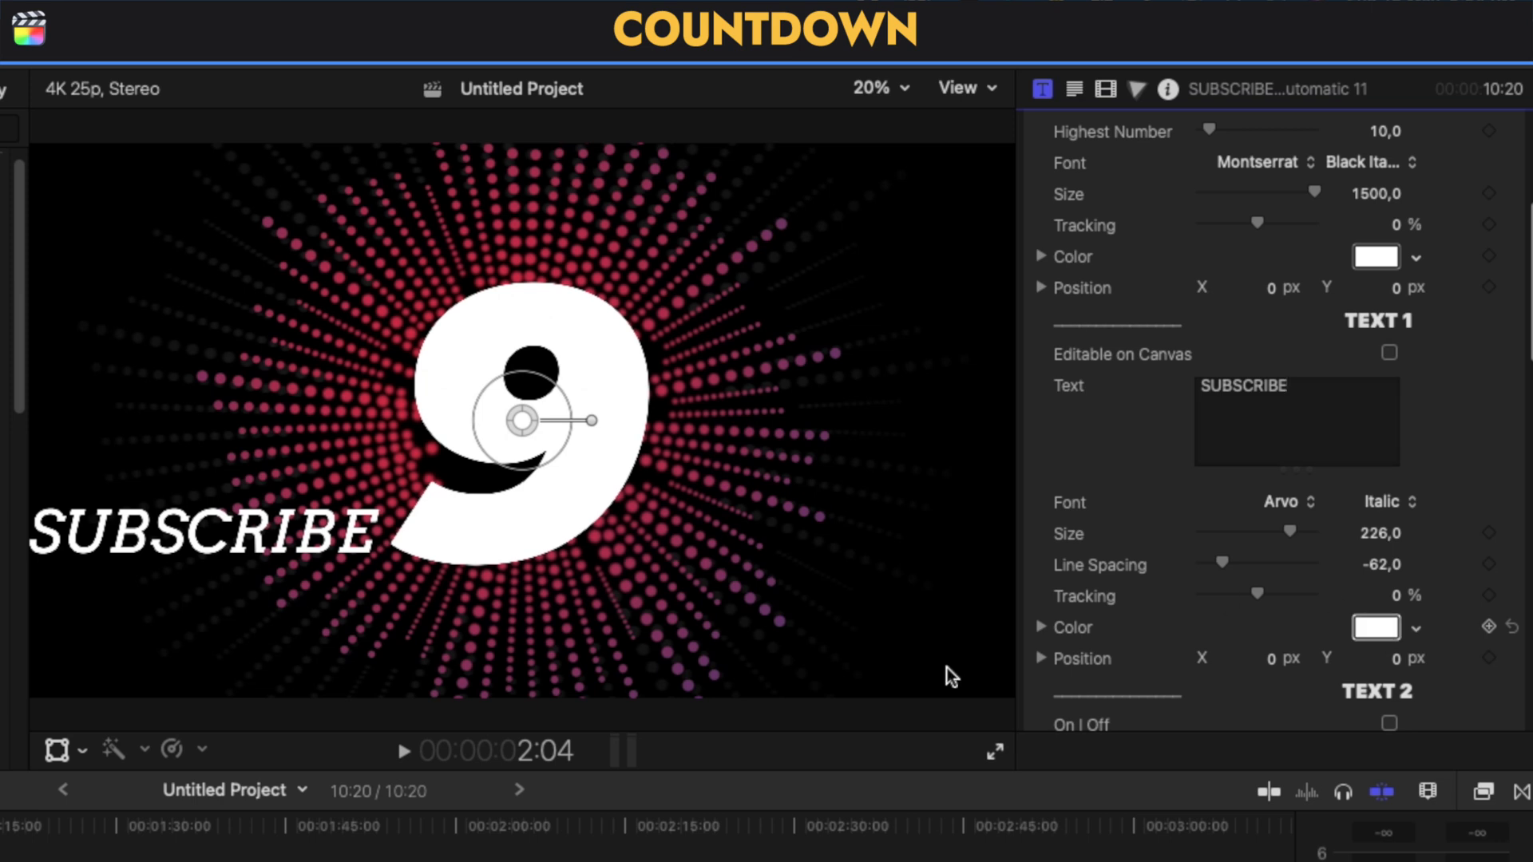
pyautogui.click(1377, 628)
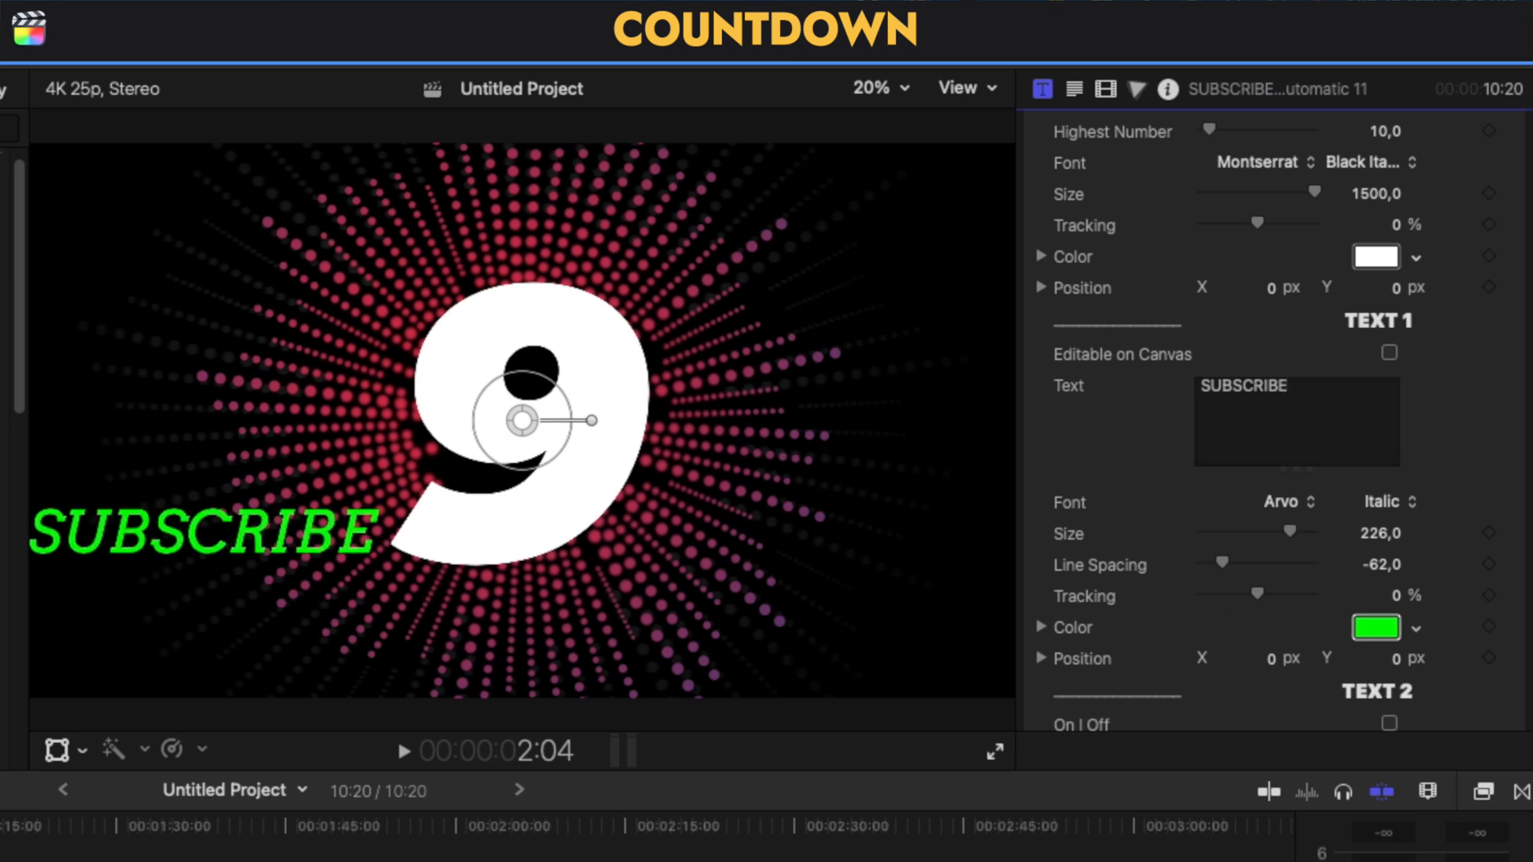
pyautogui.scroll(-3)
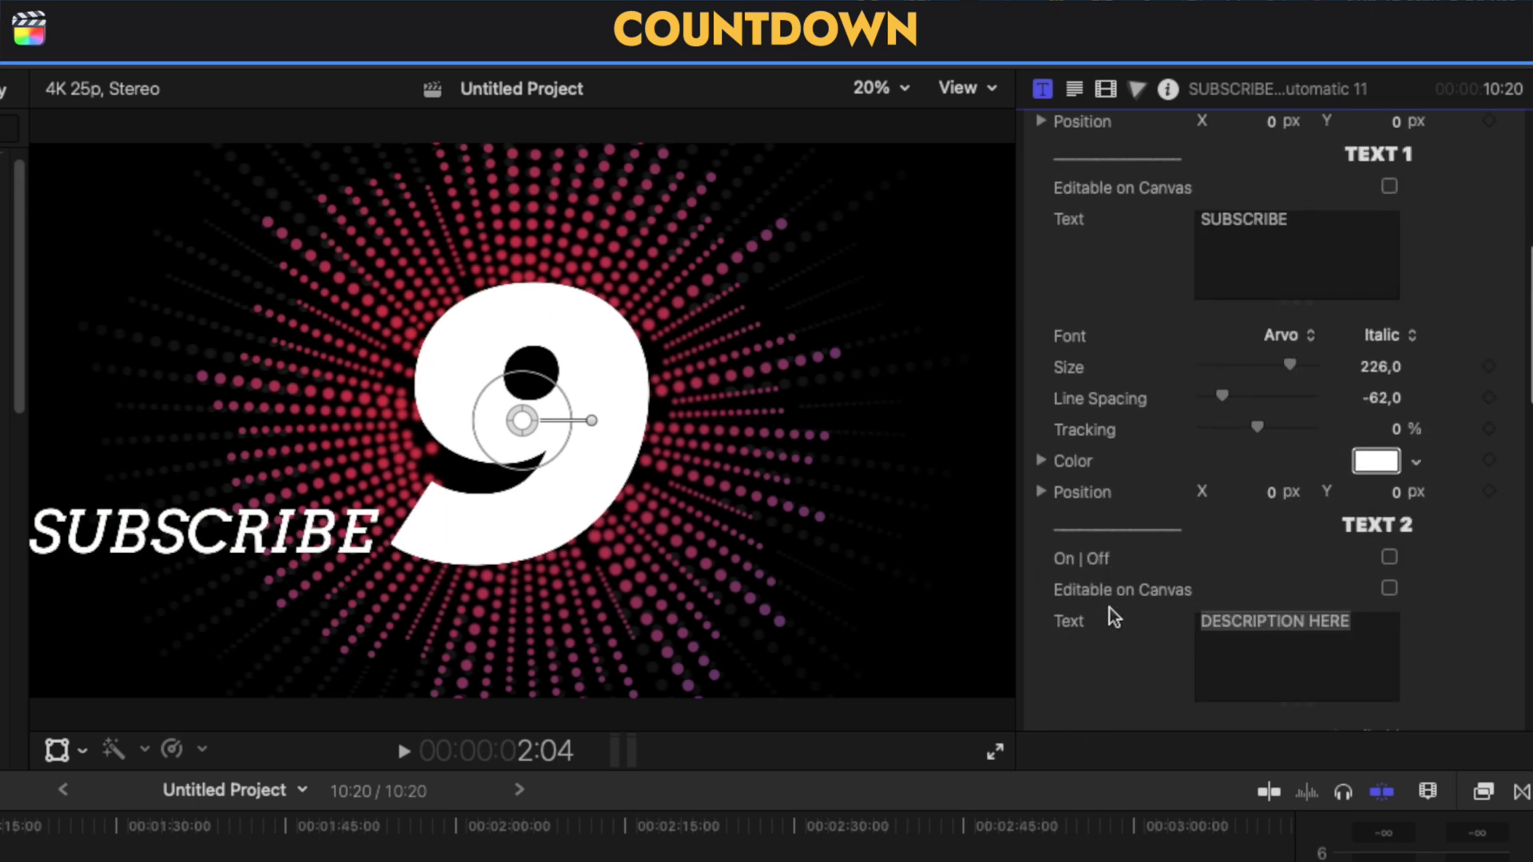
# Step: Turn on the title's second line of text in the Inspector
pyautogui.click(1390, 557)
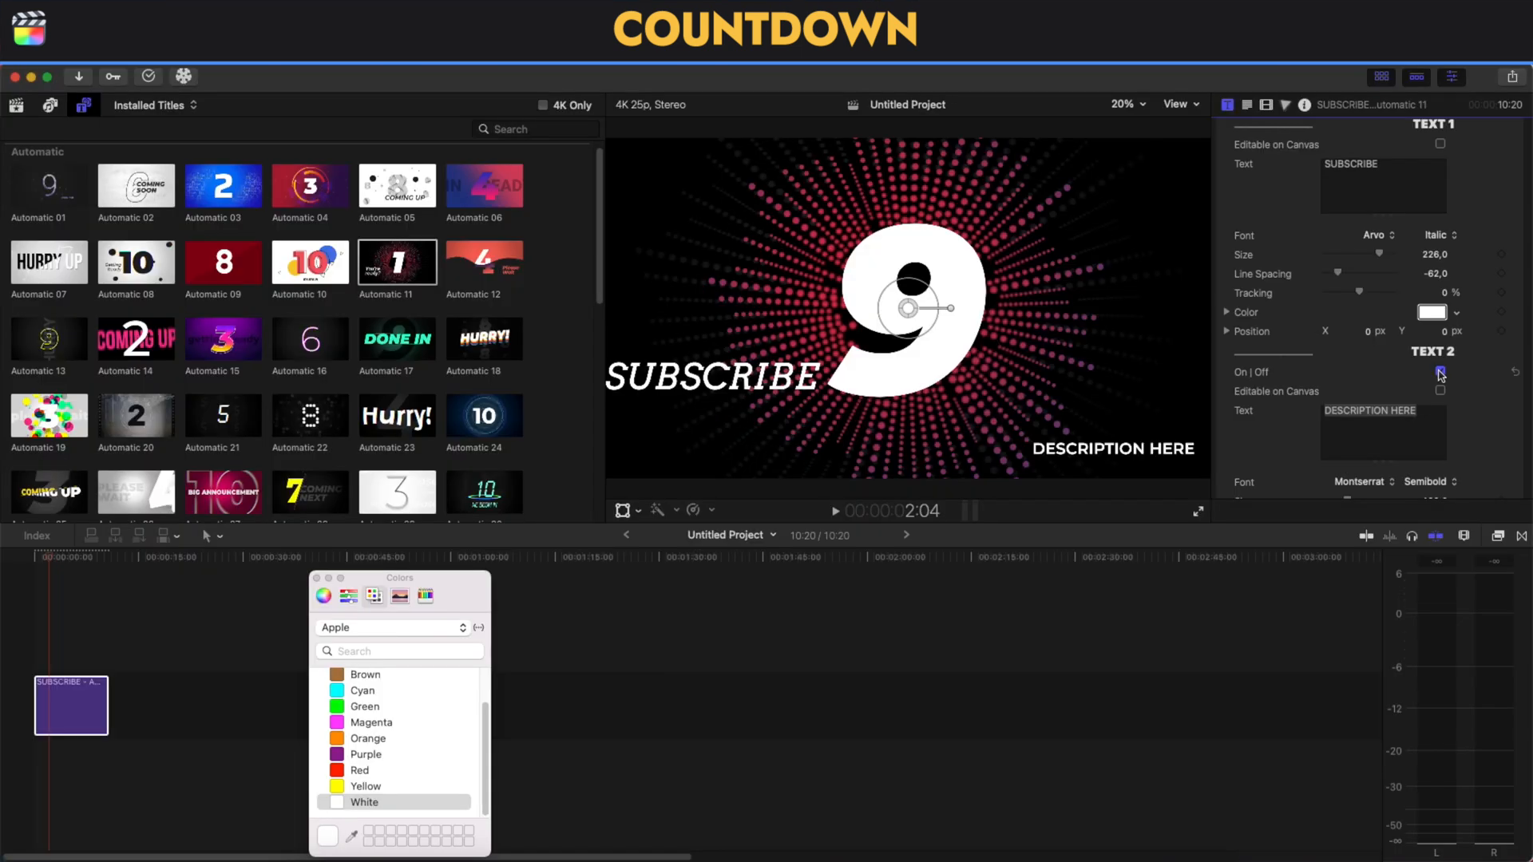
pyautogui.click(1439, 371)
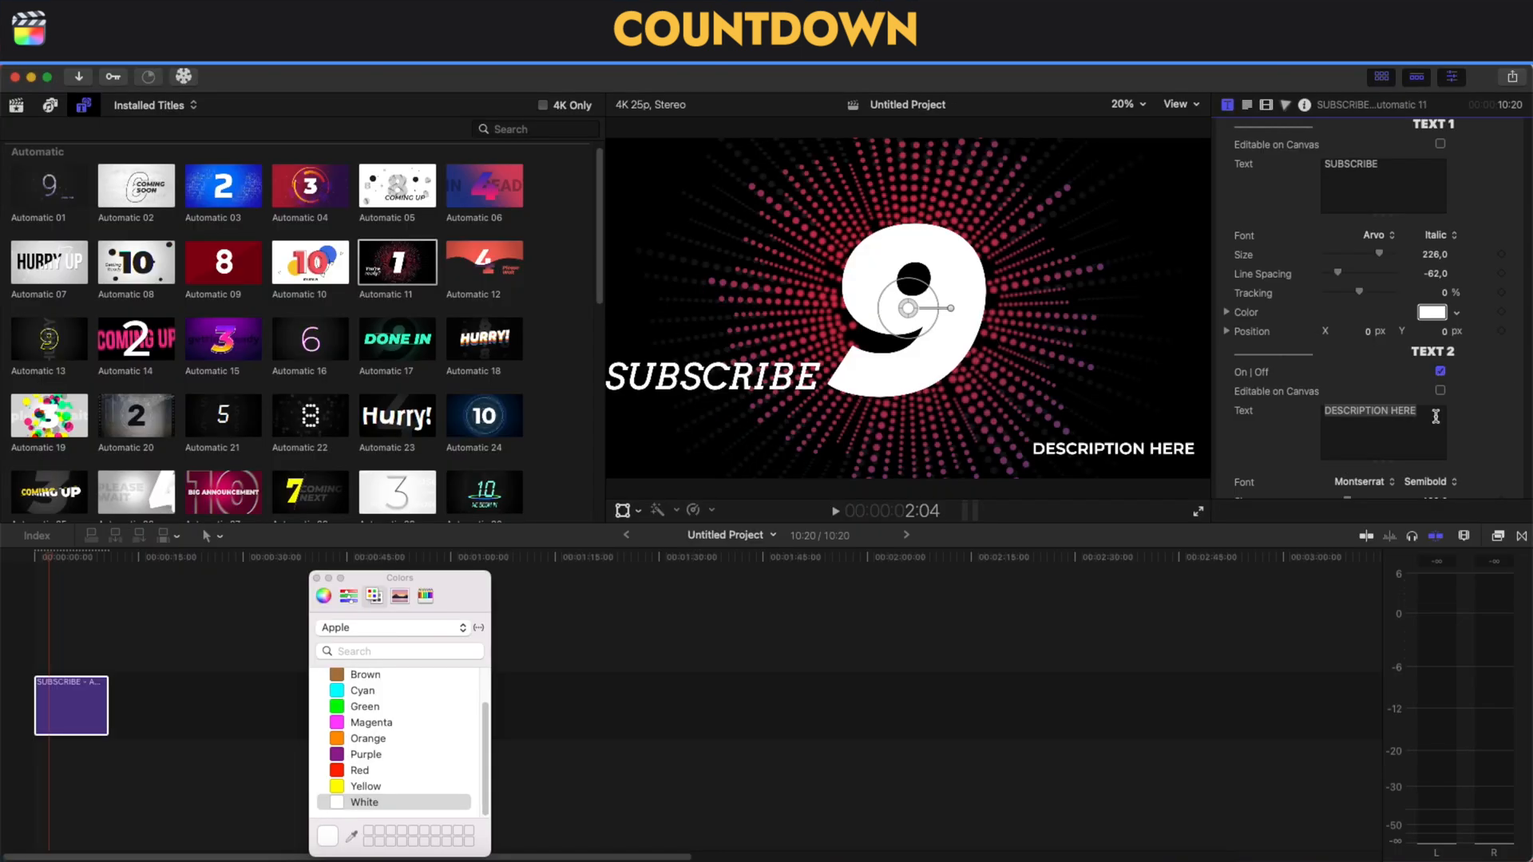
pyautogui.scroll(-3)
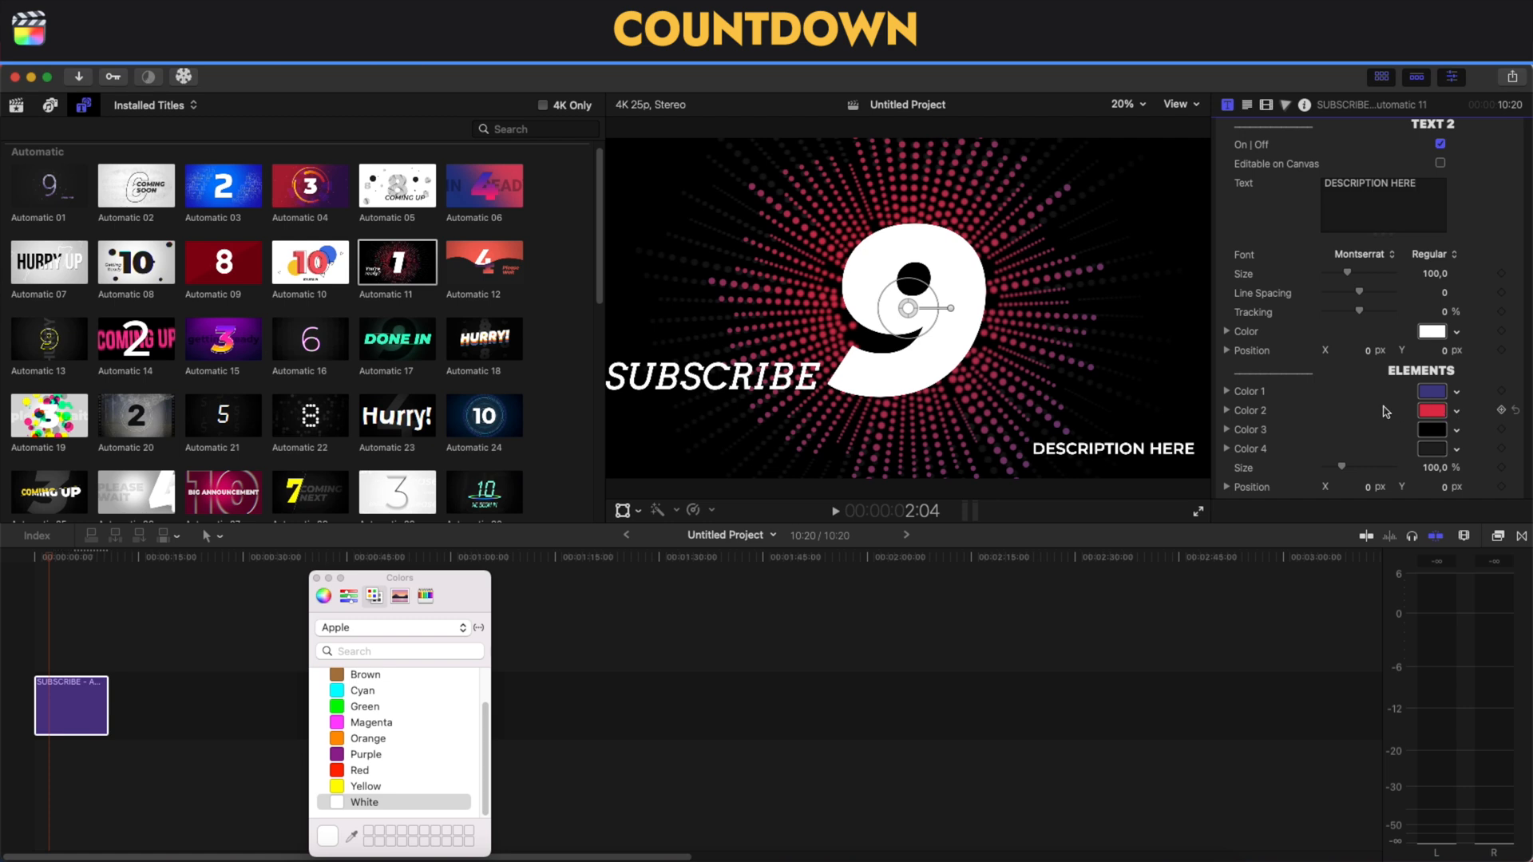
pyautogui.moveTo(800, 277)
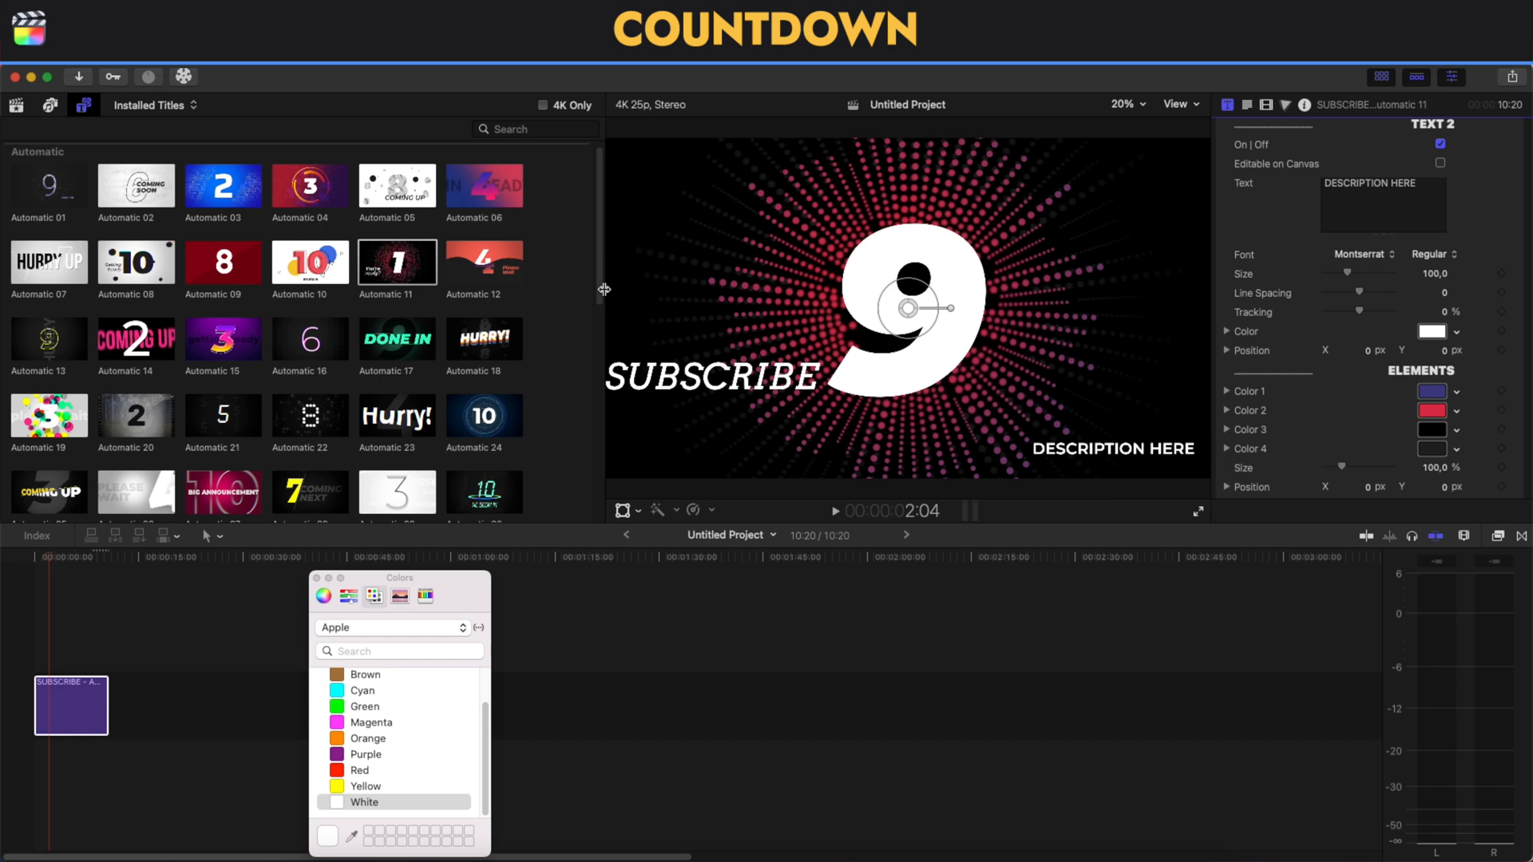
pyautogui.moveTo(1115, 337)
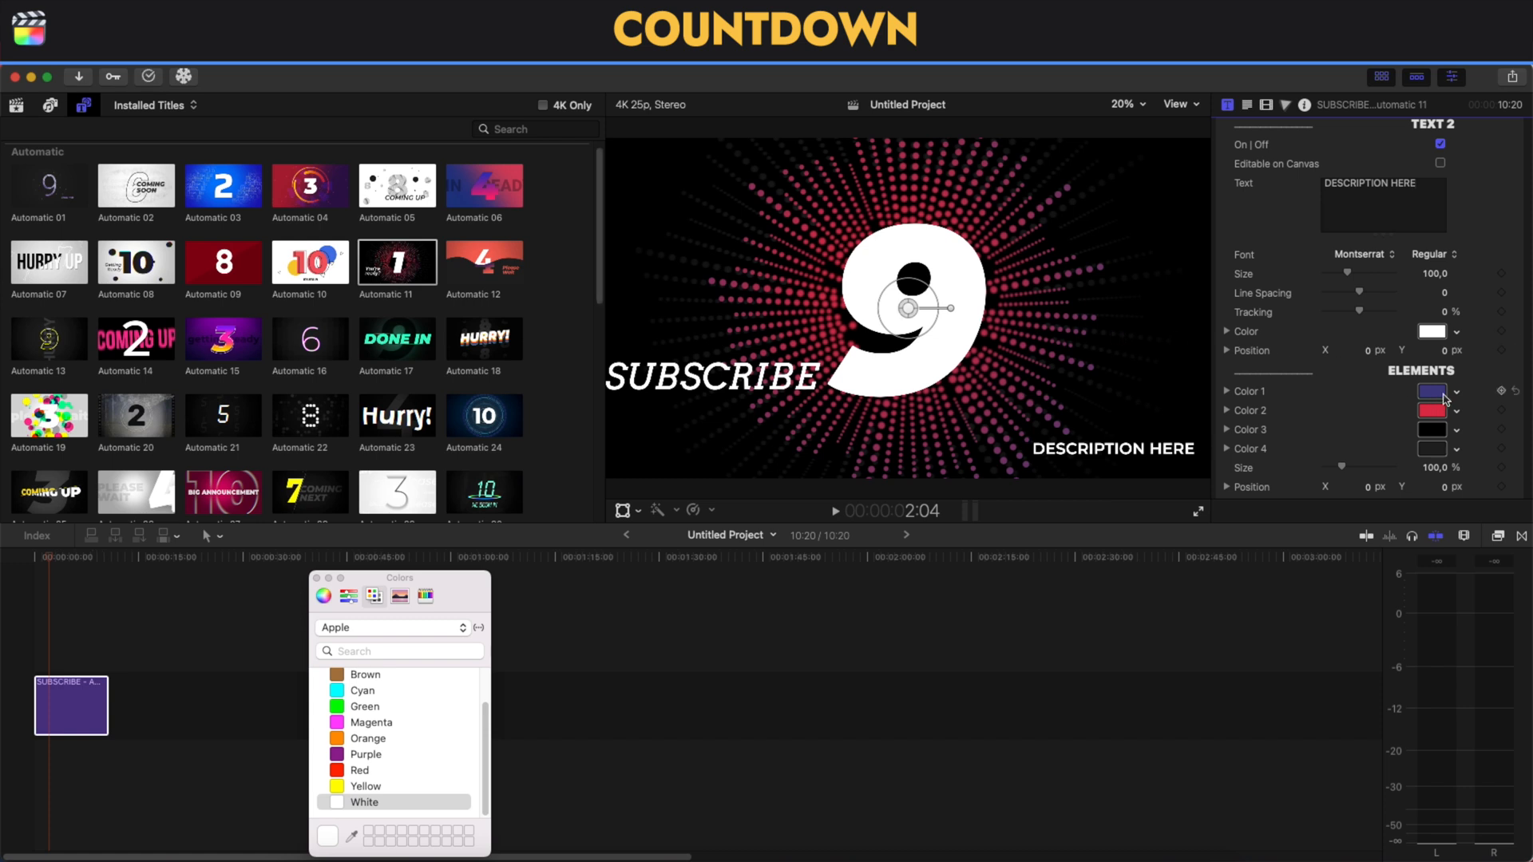
# Step: Set the Elements Color 1 to green and Color 2 to cyan
pyautogui.click(365, 754)
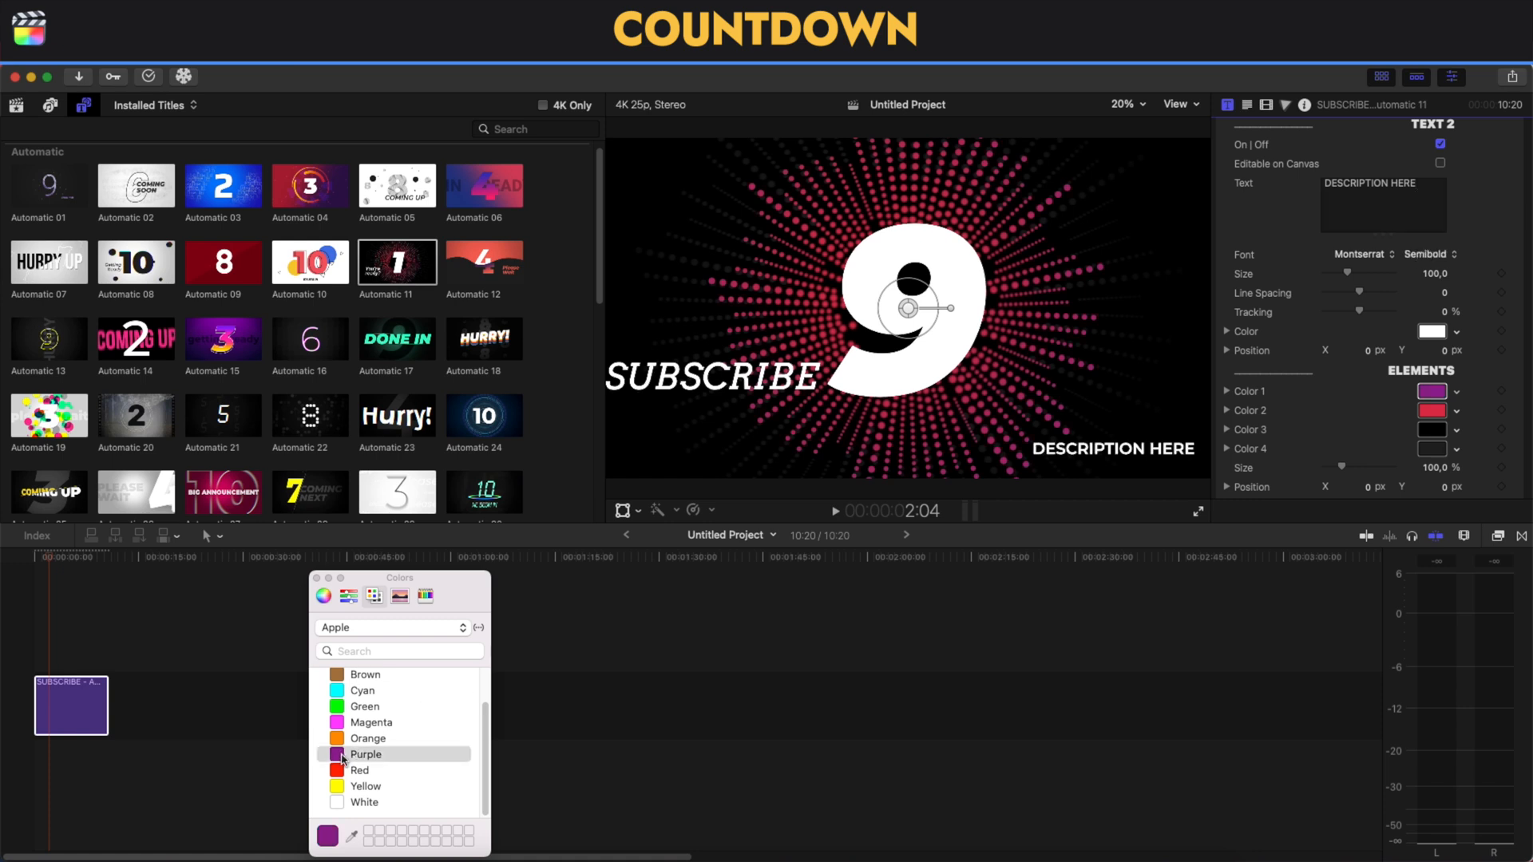
pyautogui.click(337, 706)
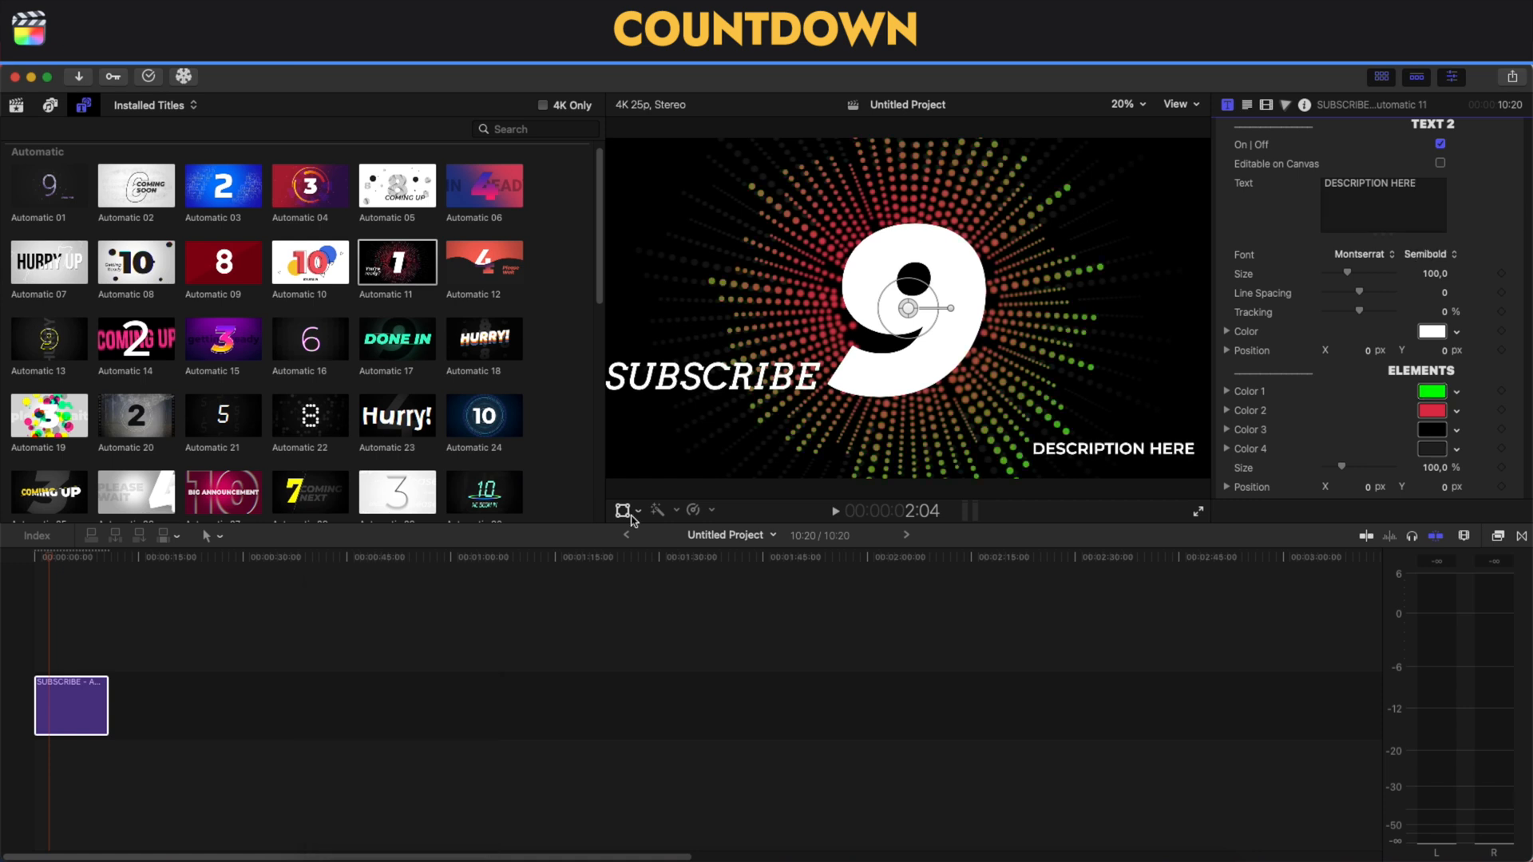
pyautogui.click(365, 706)
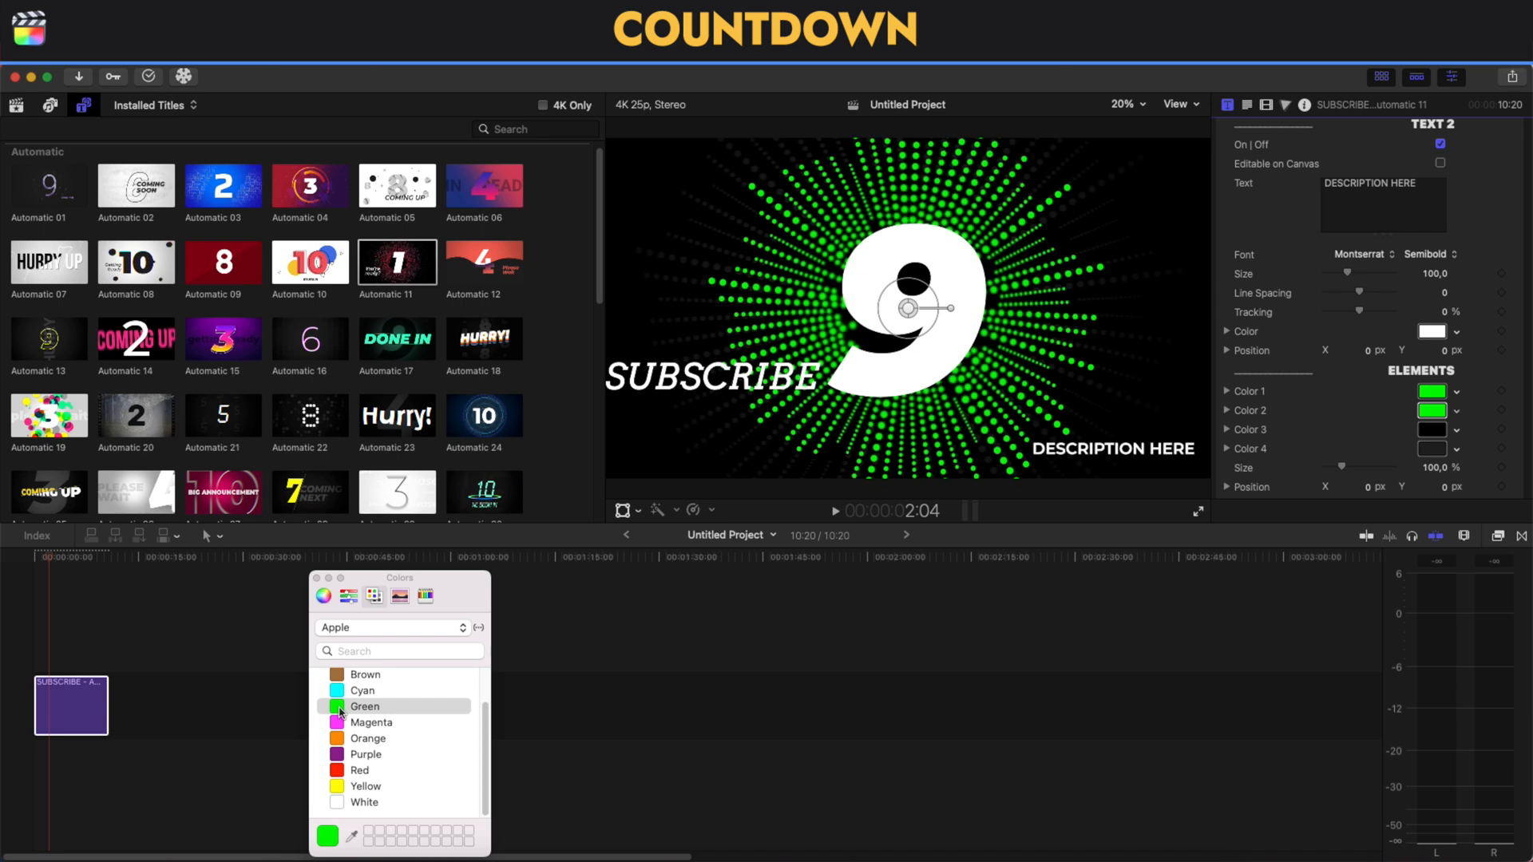
pyautogui.click(363, 690)
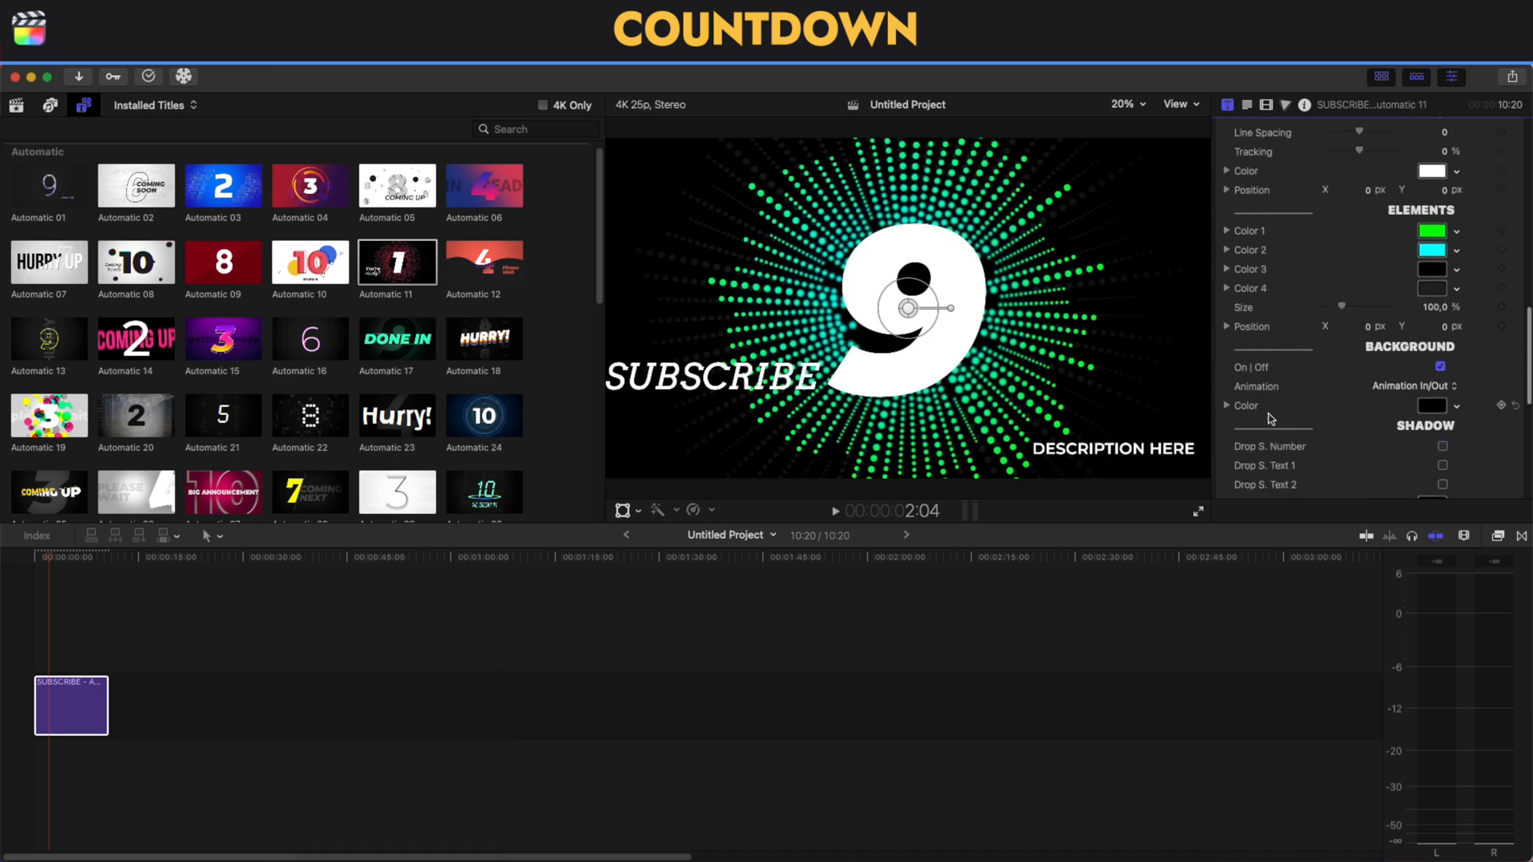
# Step: Tick the 3D Extrude On checkbox for the Automatic 11 title
pyautogui.click(1441, 366)
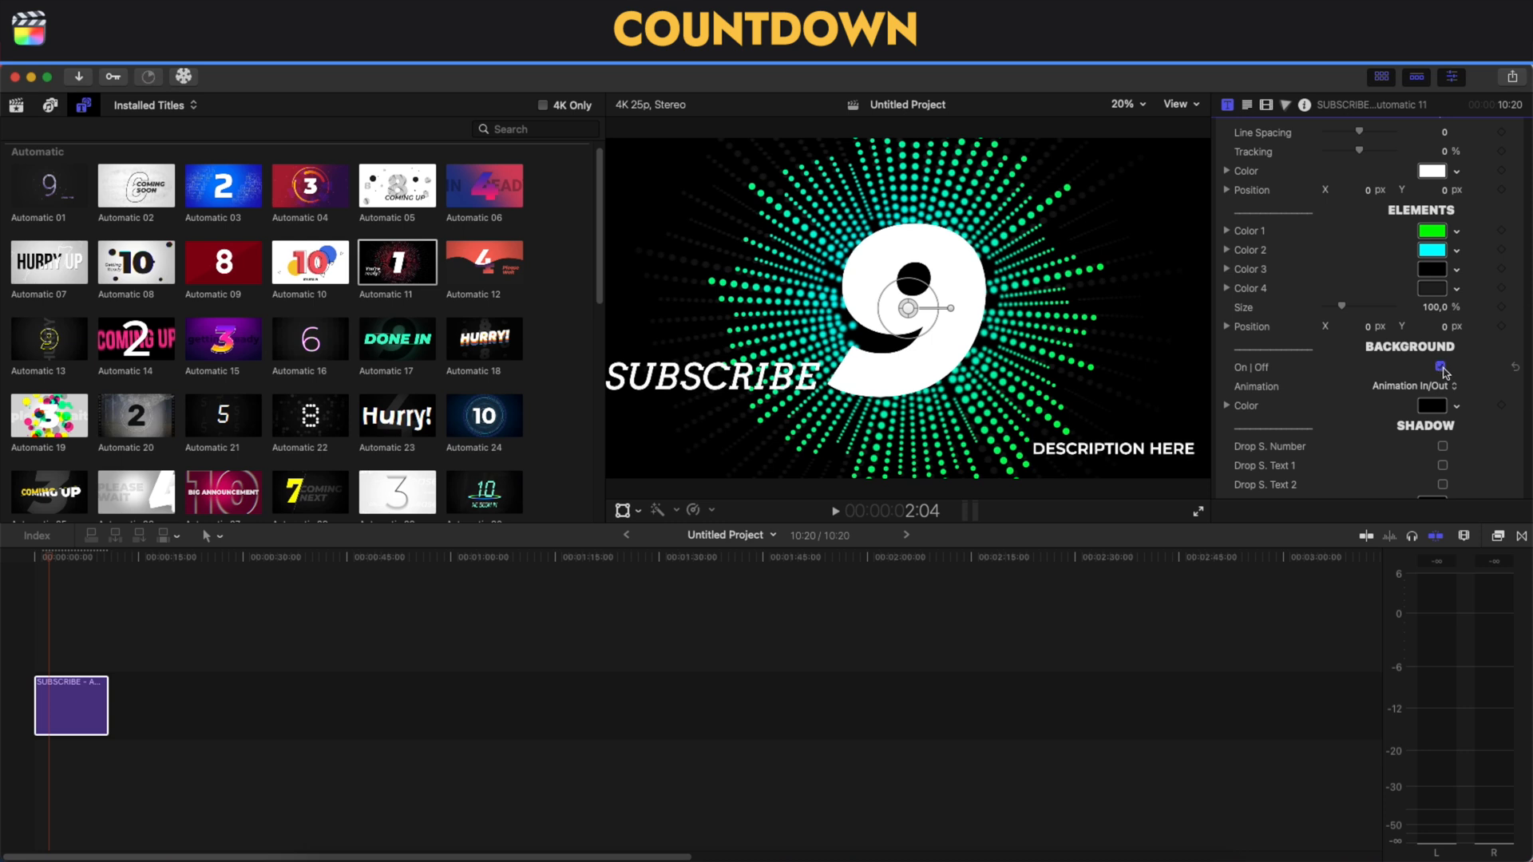
pyautogui.scroll(-3)
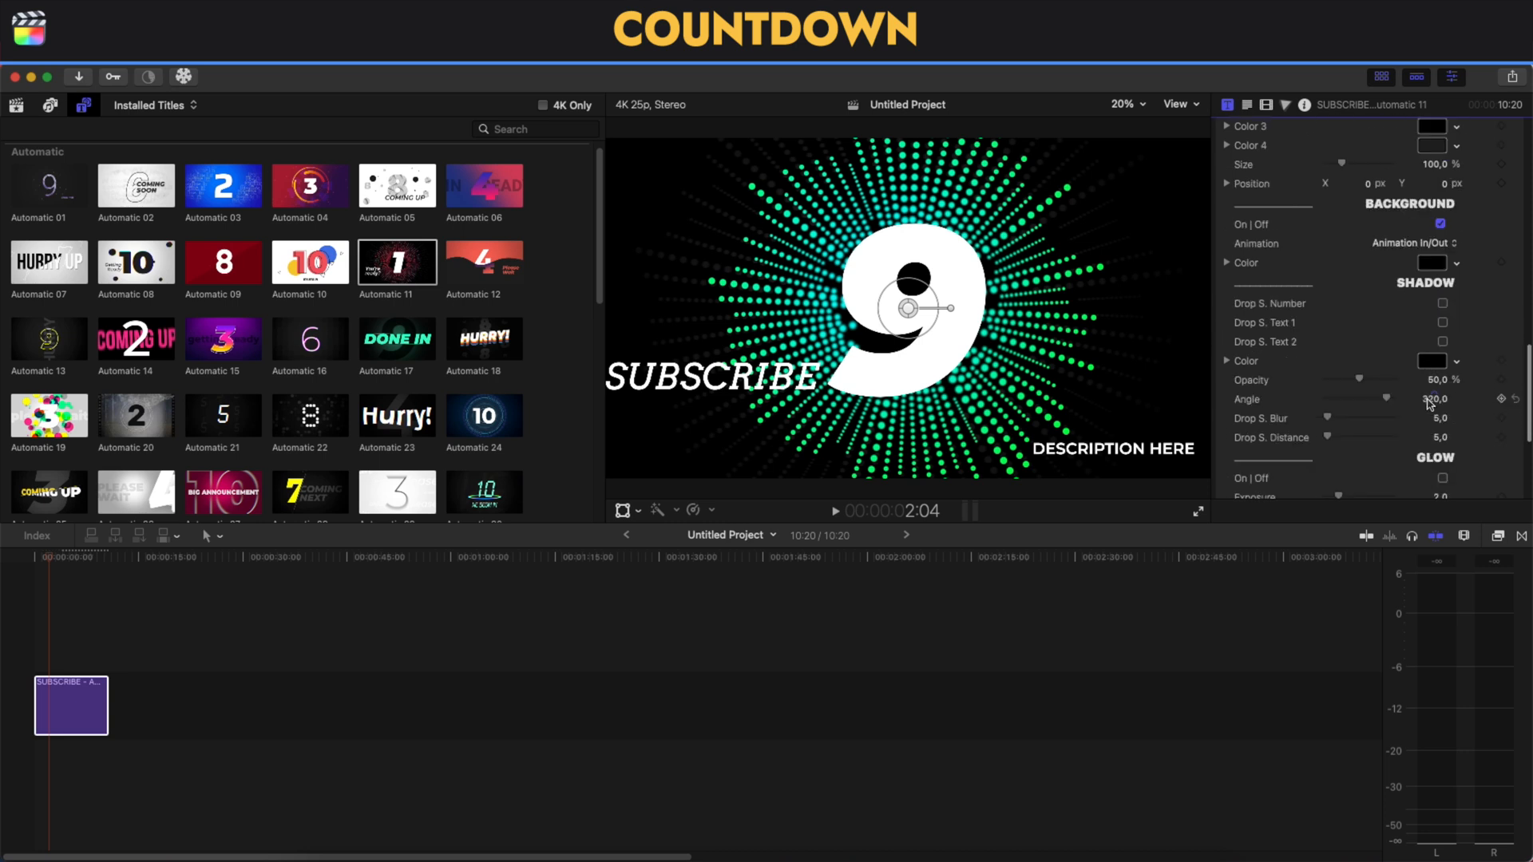
pyautogui.scroll(-3)
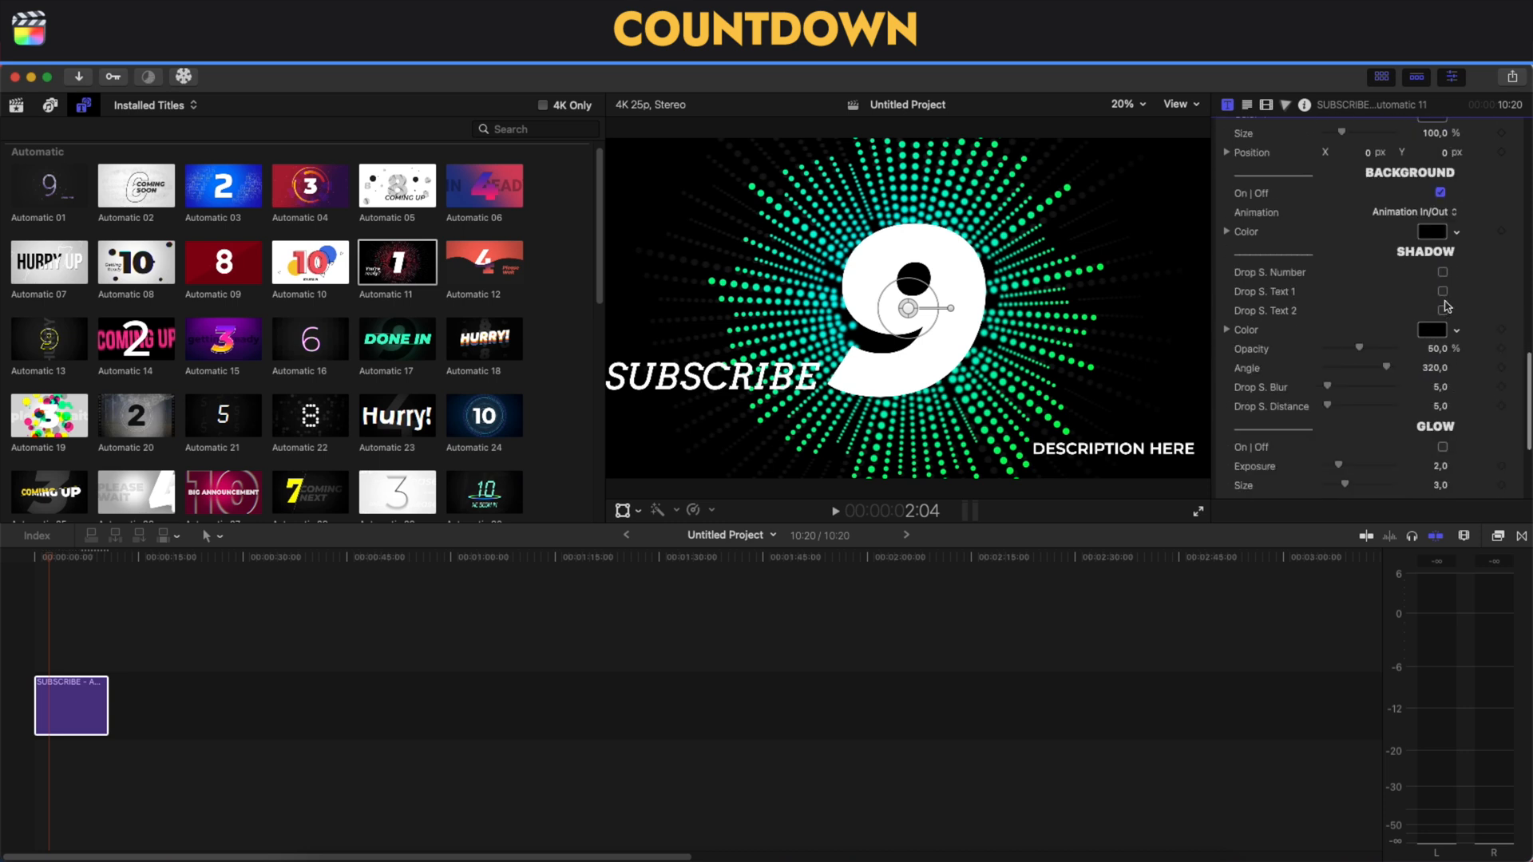
pyautogui.scroll(-3)
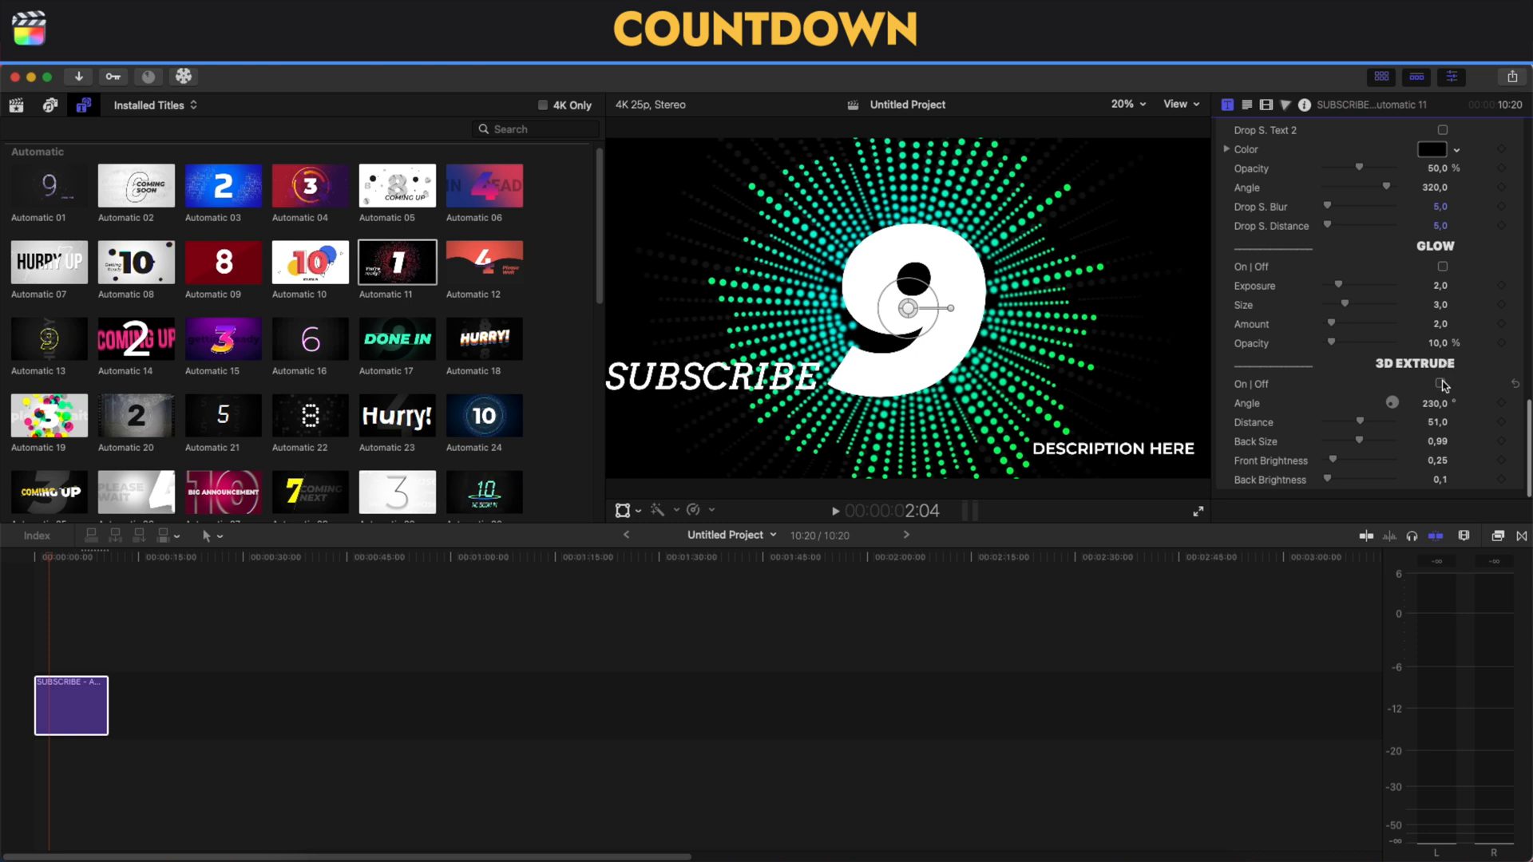
pyautogui.click(1442, 385)
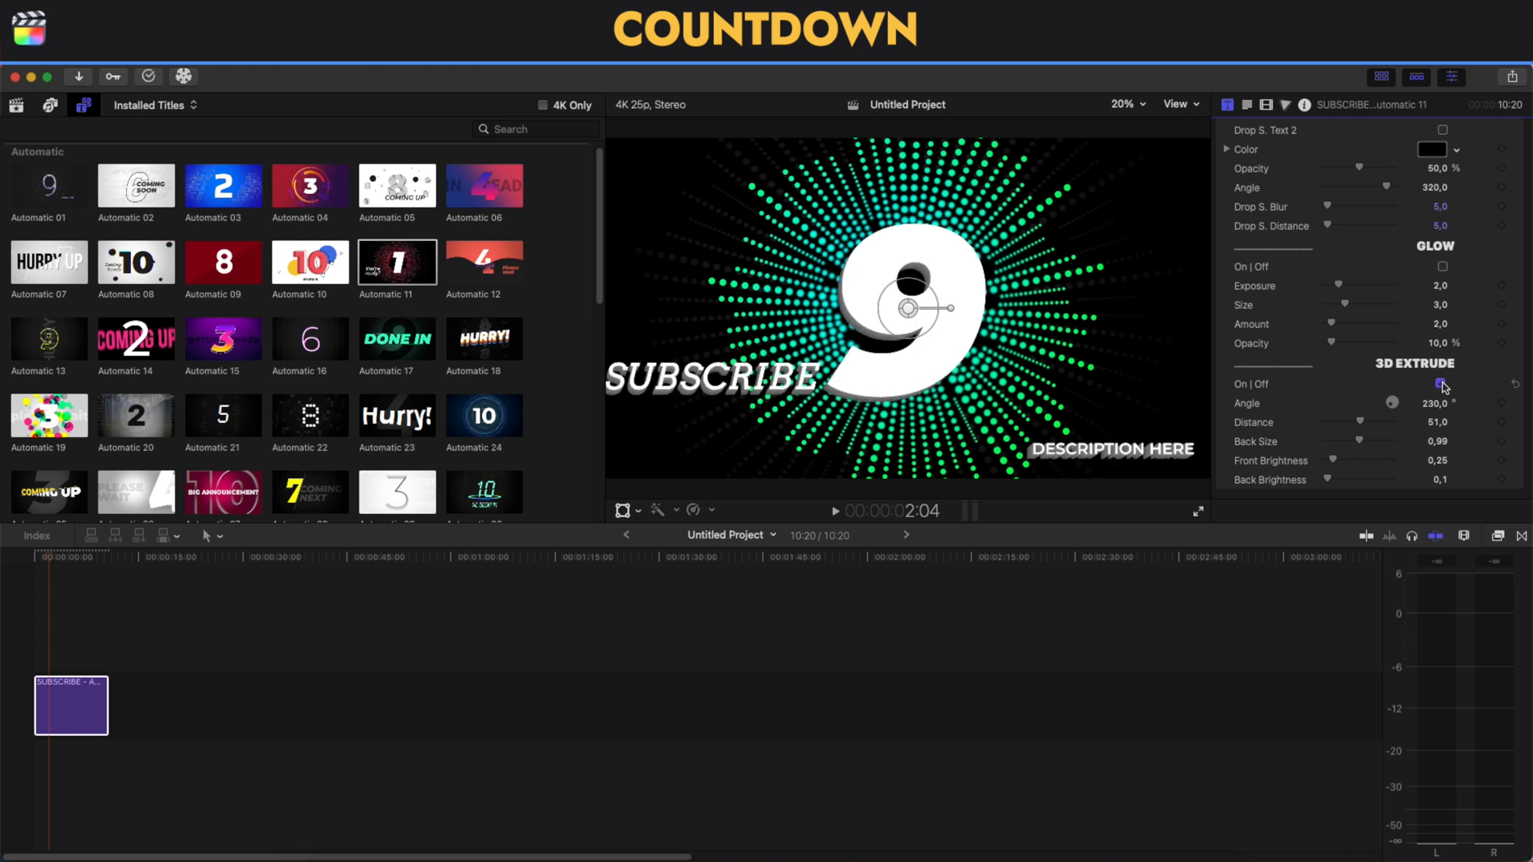
pyautogui.click(1440, 382)
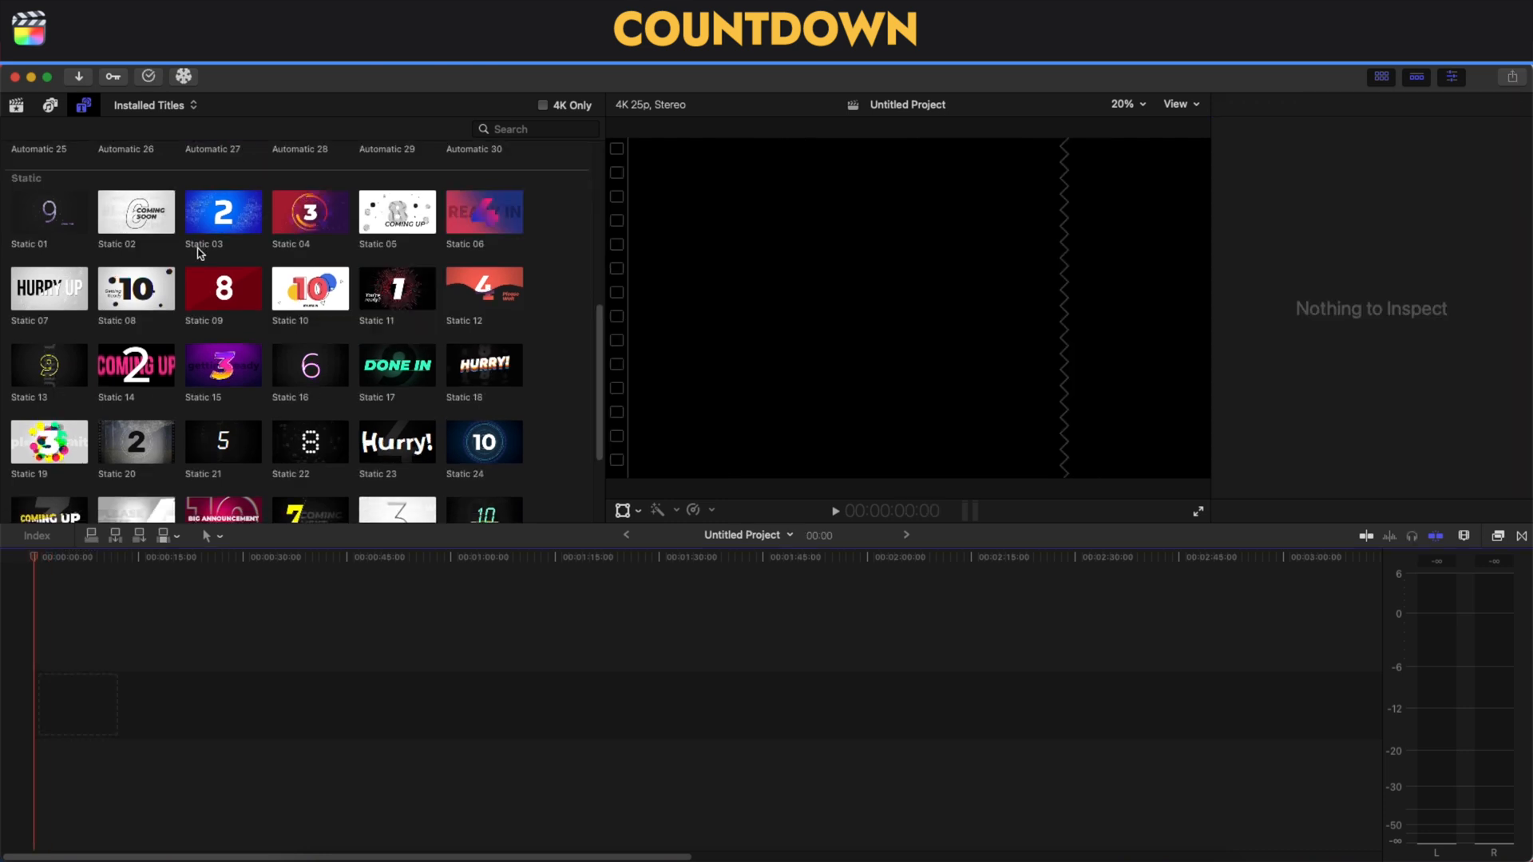
# Step: Place Static 17 from the Static titles at the project's start, playhead at its beginning
pyautogui.scroll(-3)
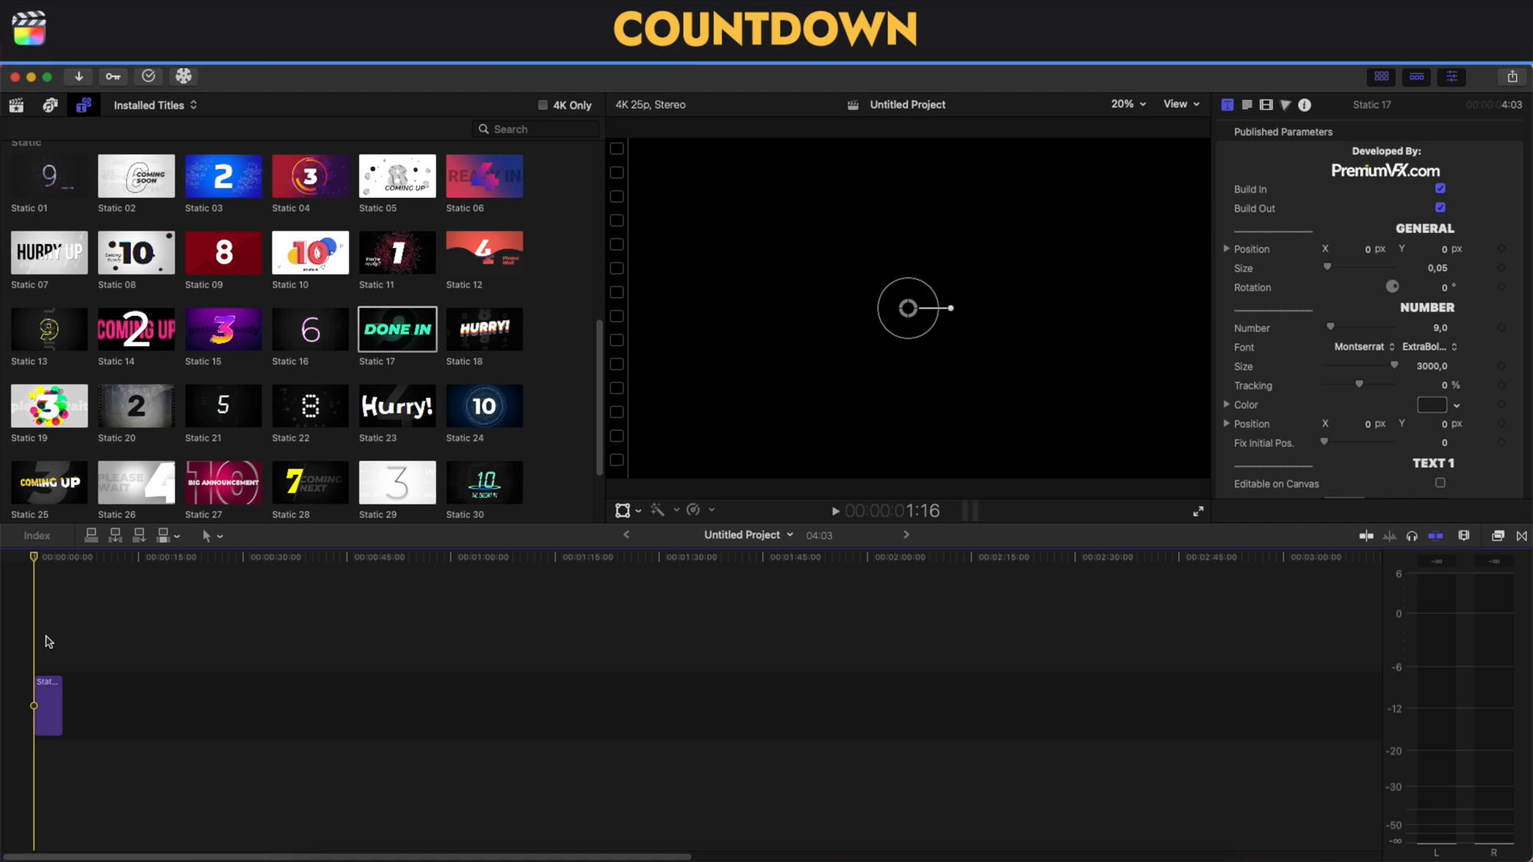
pyautogui.moveTo(36, 664)
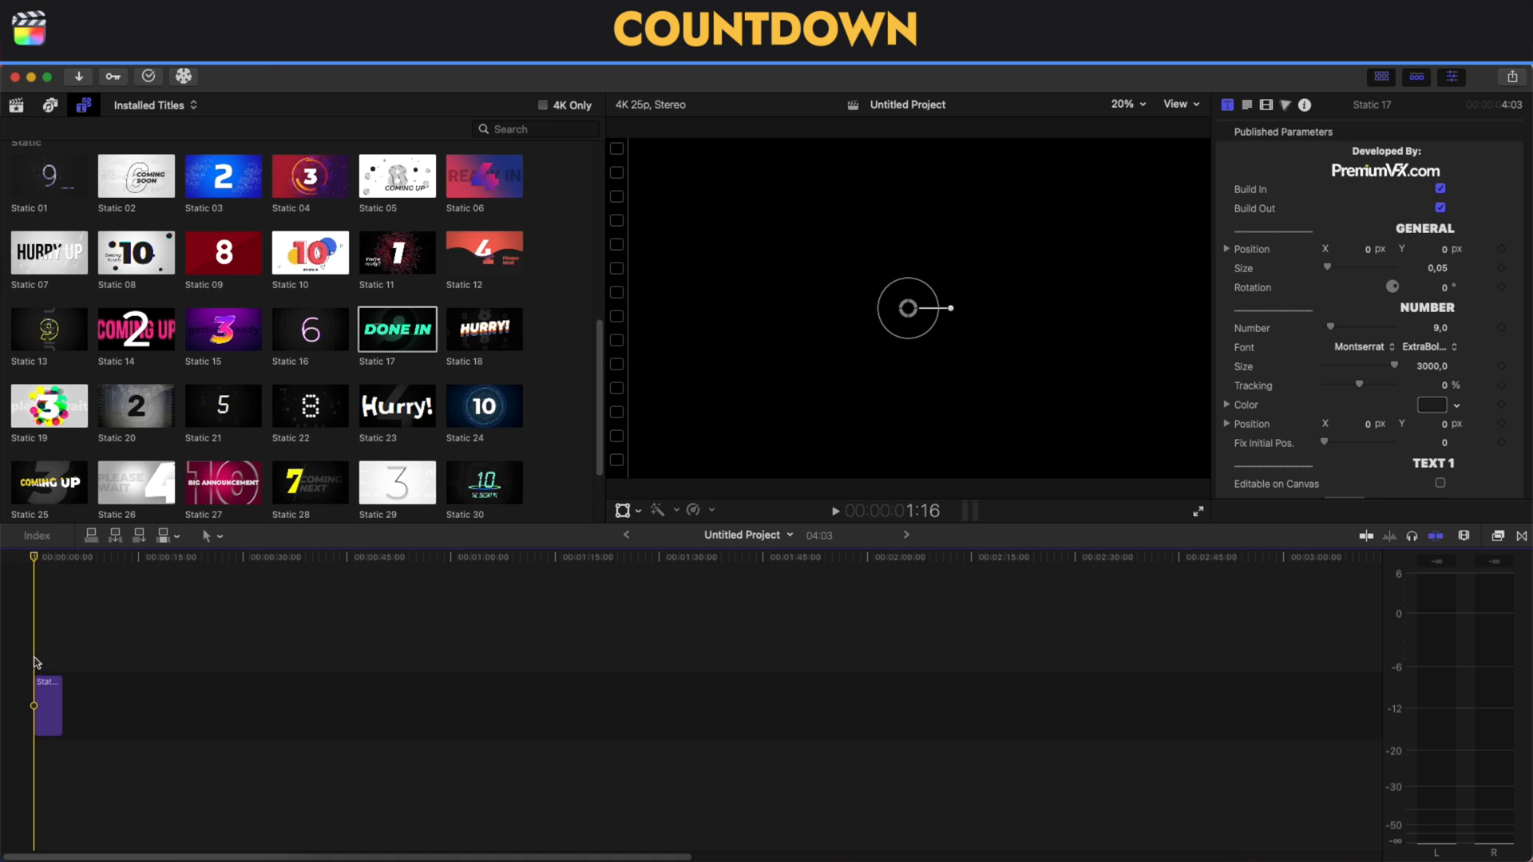
pyautogui.click(834, 510)
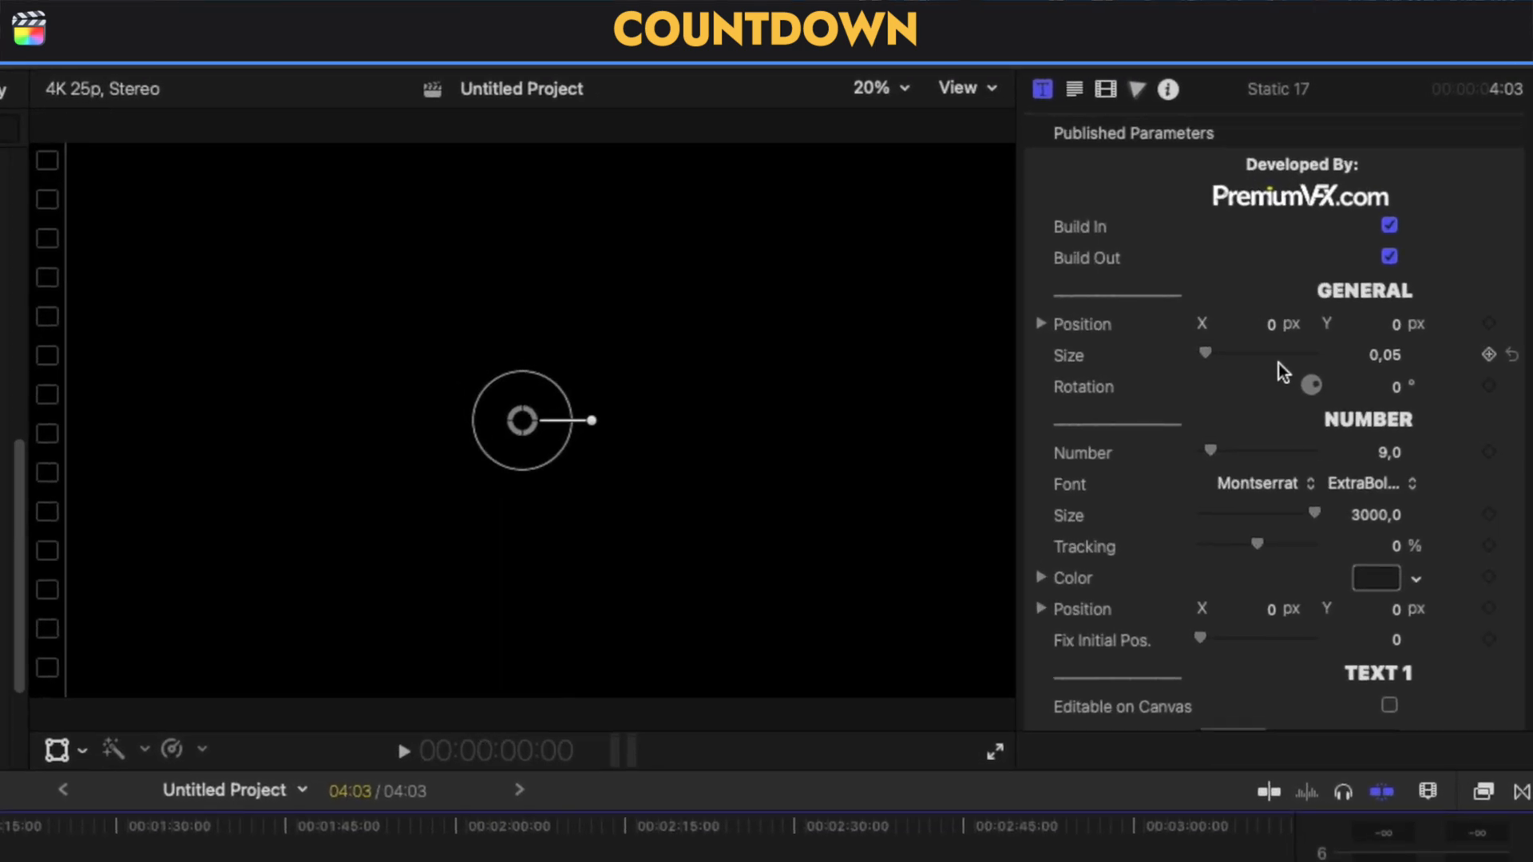
# Step: Replace the Static 17 Text 1 wording DONE IN with LIKE
pyautogui.click(1388, 225)
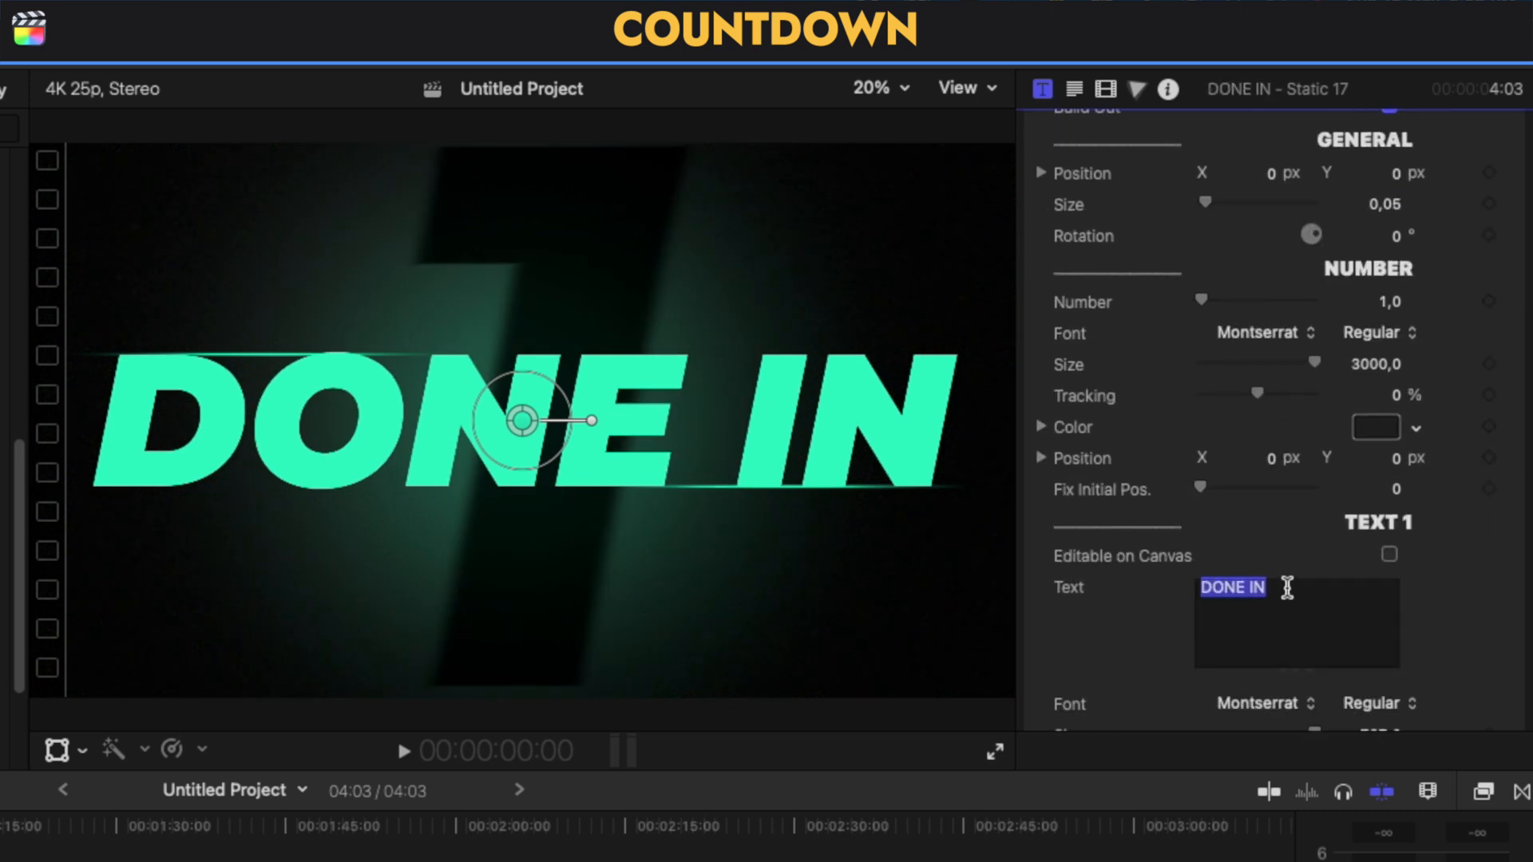
pyautogui.write('LIKE')
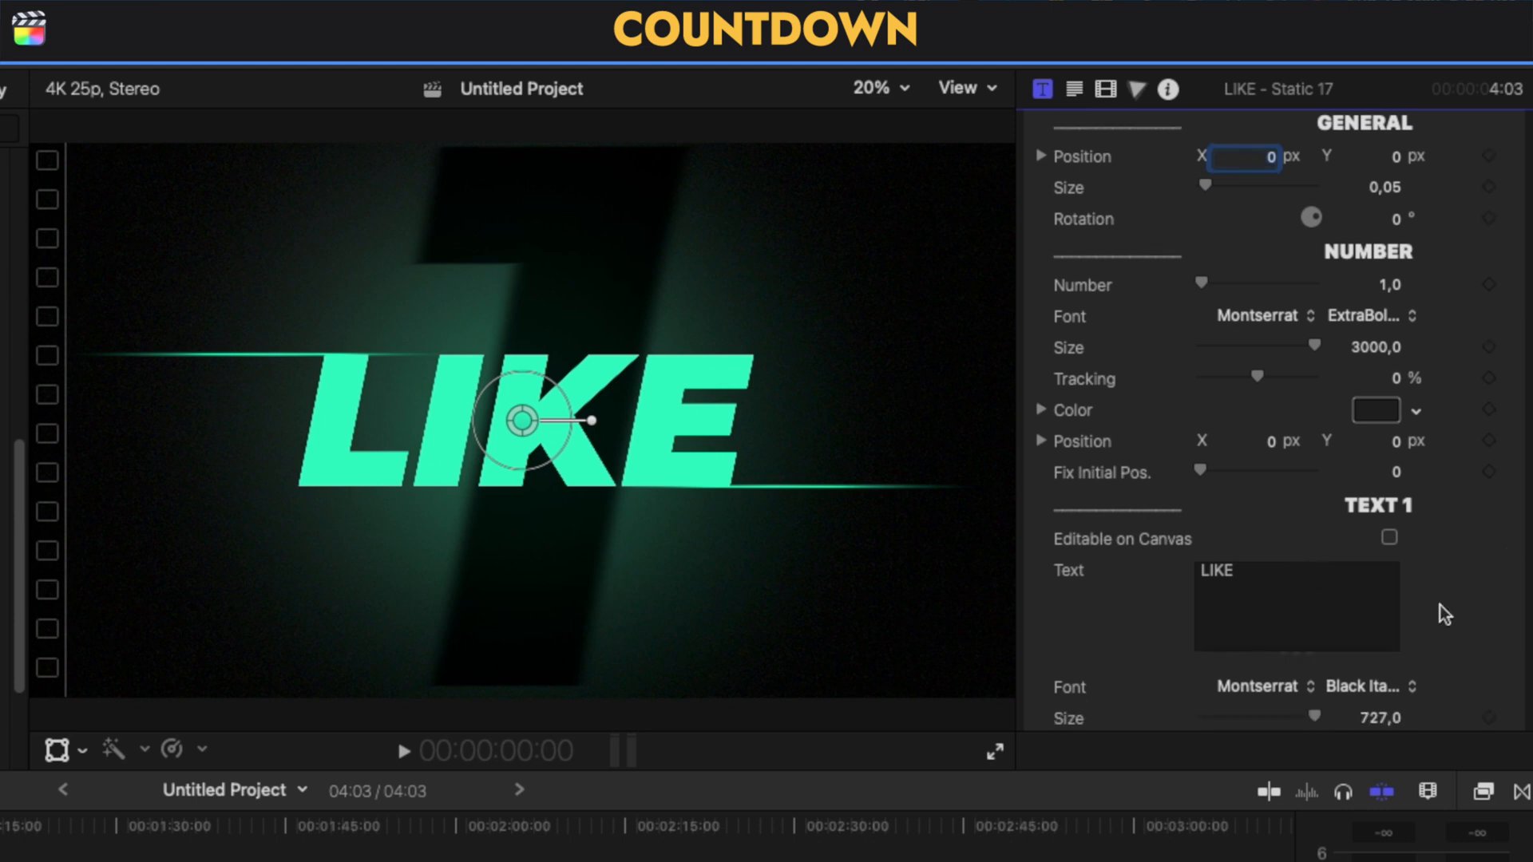
pyautogui.scroll(-3)
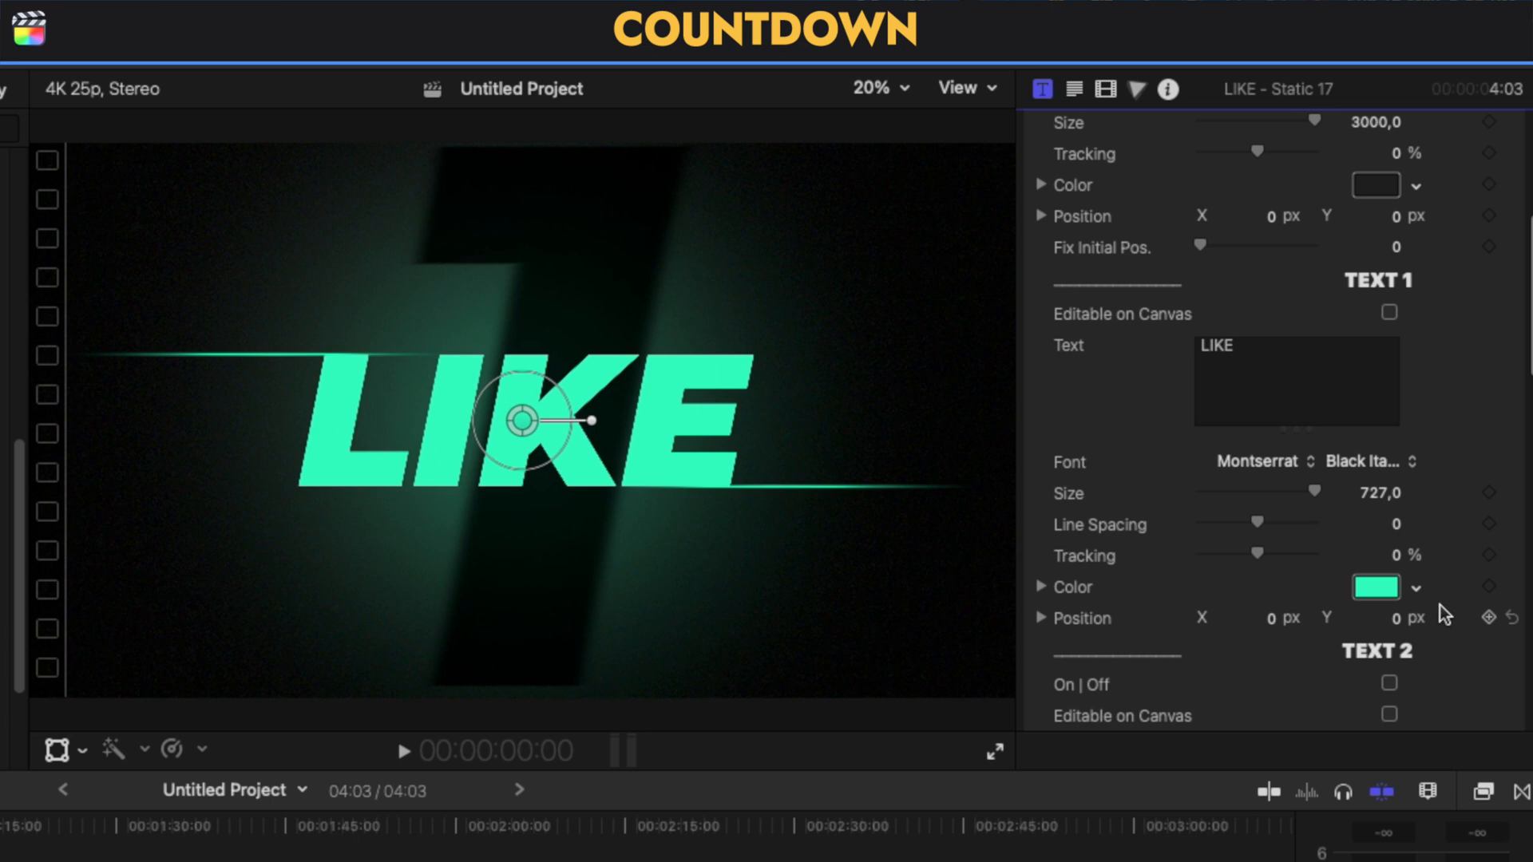
pyautogui.scroll(-3)
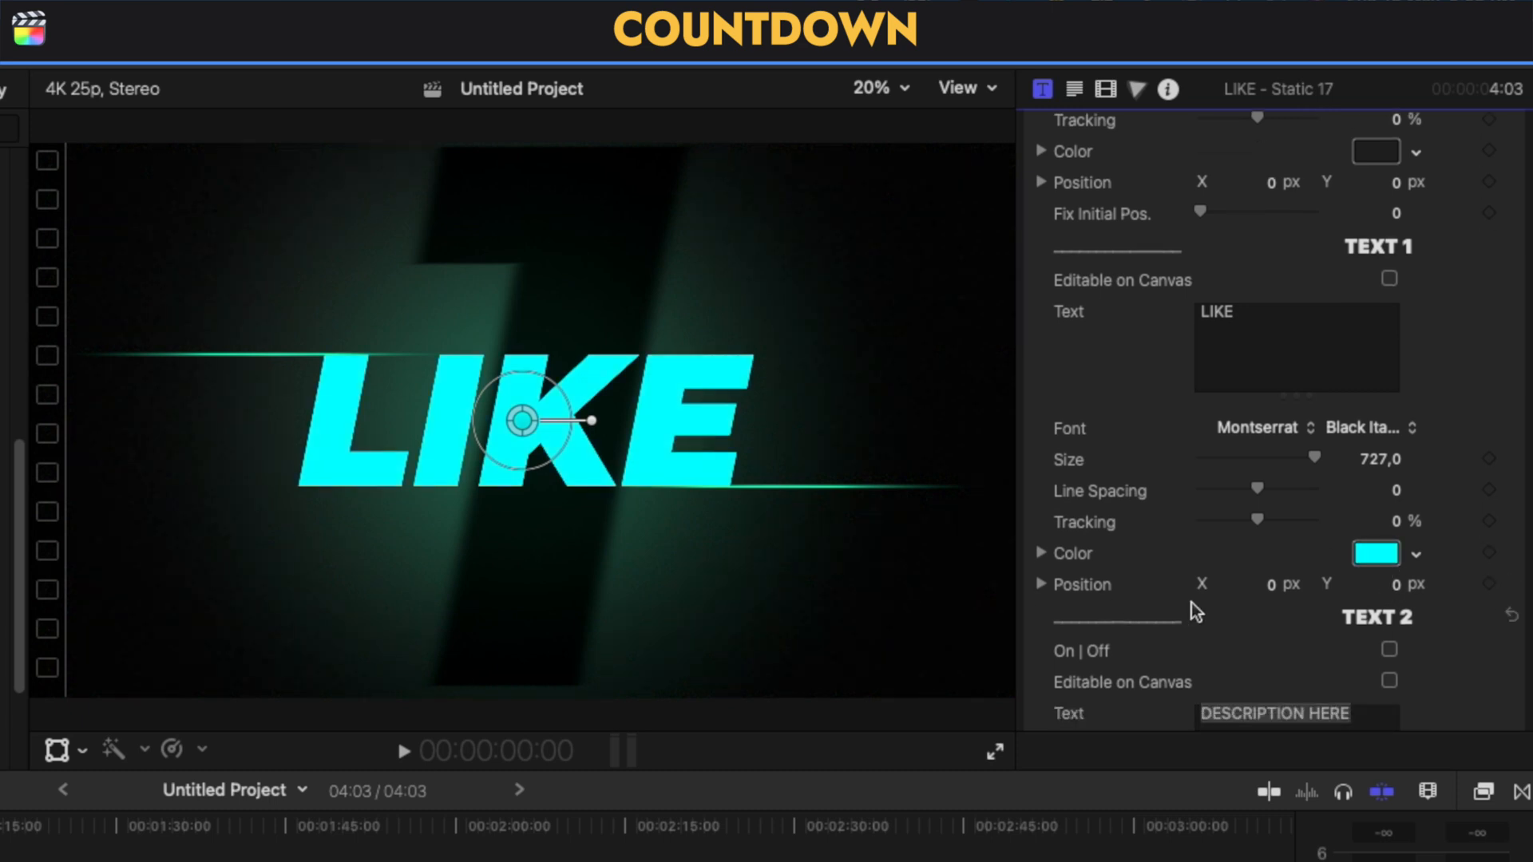
# Step: Set the LIKE text's Text 1 colour to cyan
pyautogui.click(1389, 566)
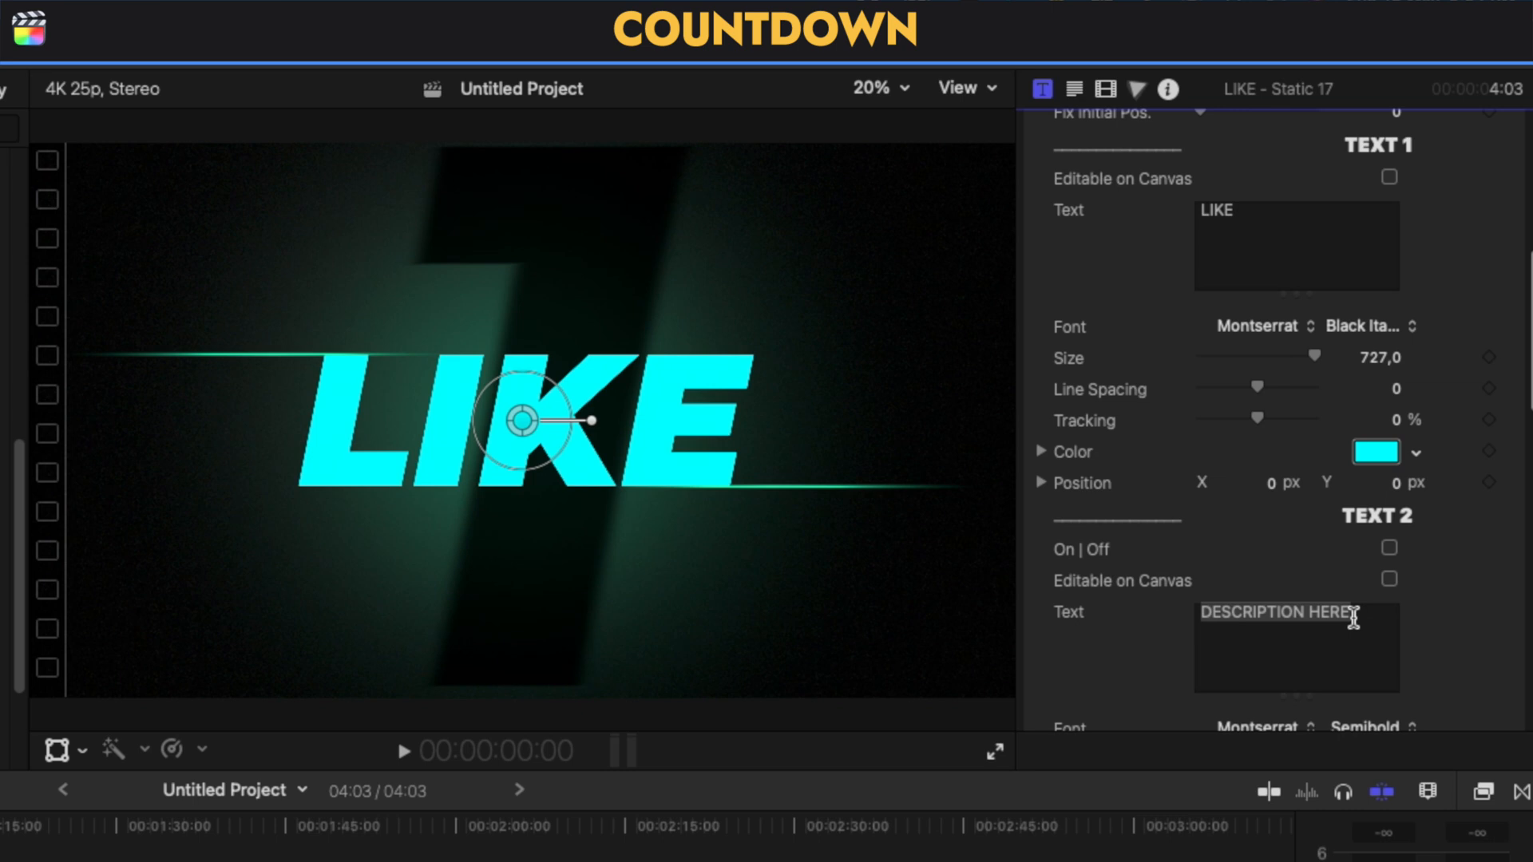
pyautogui.scroll(-3)
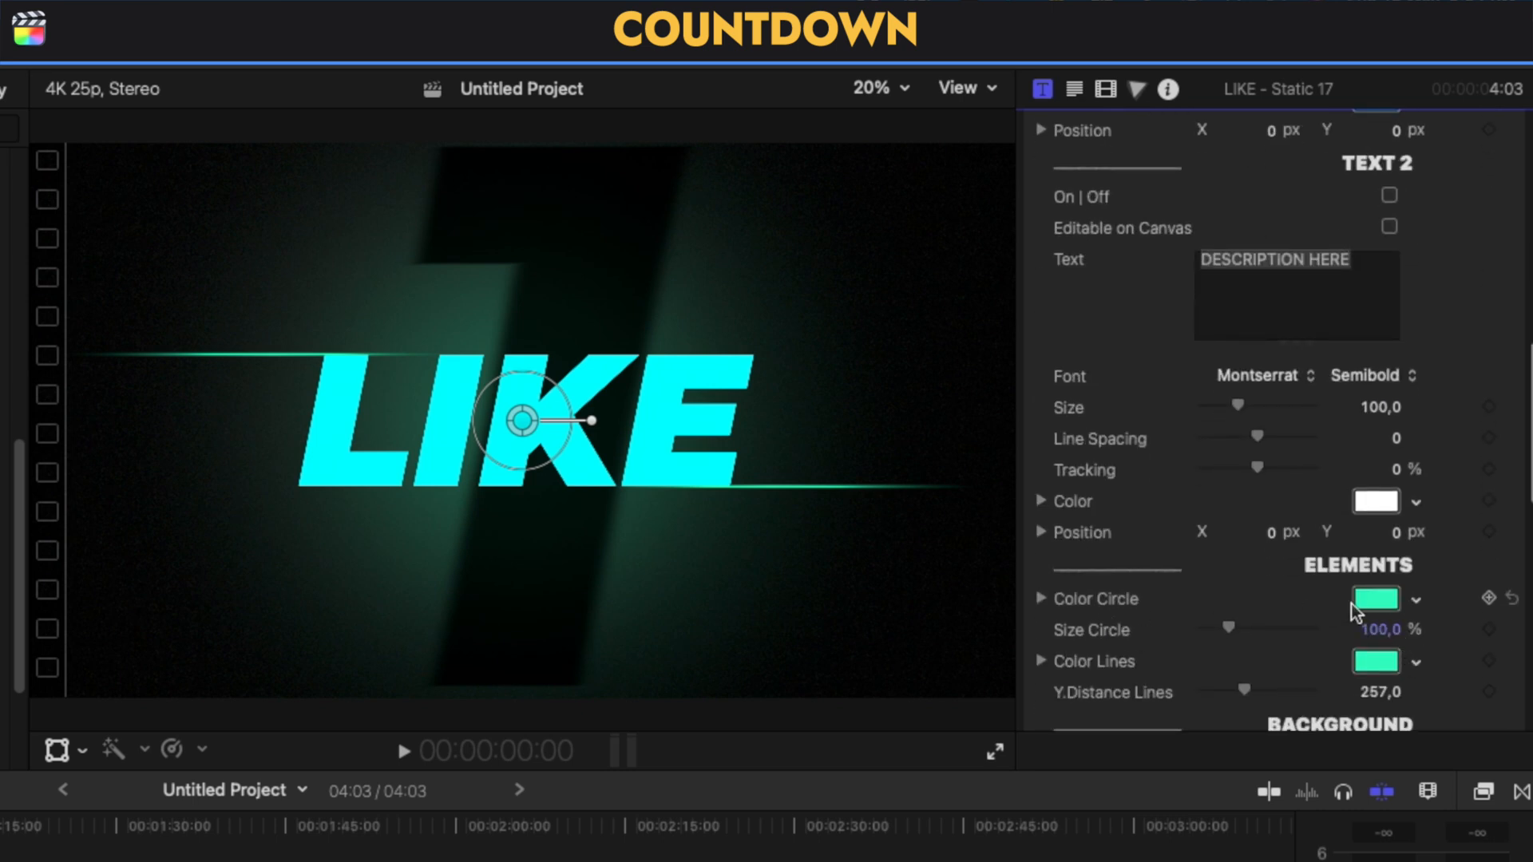
pyautogui.click(1376, 598)
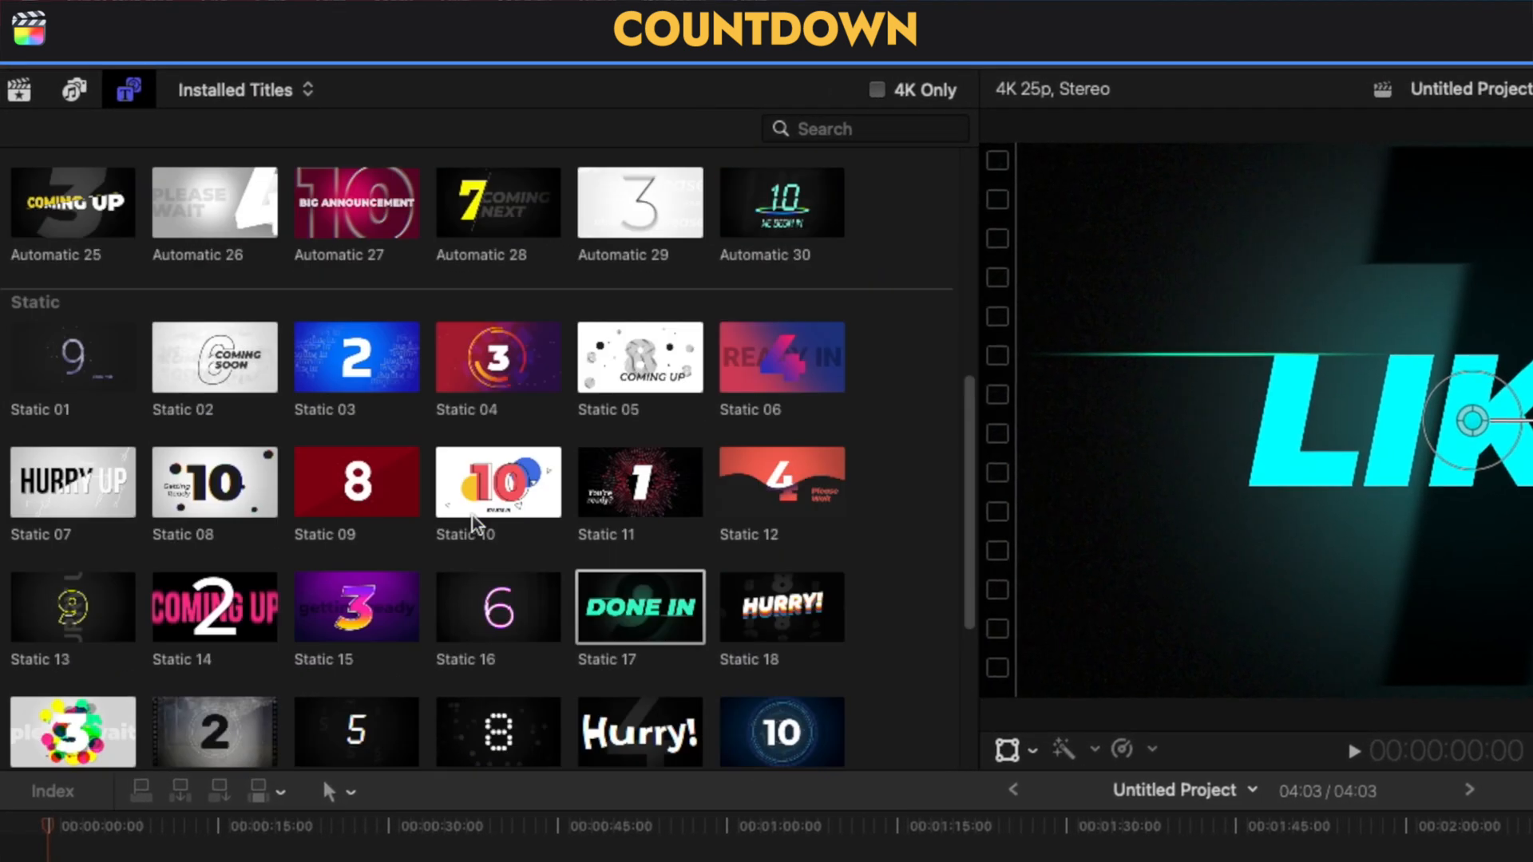
pyautogui.scroll(-3)
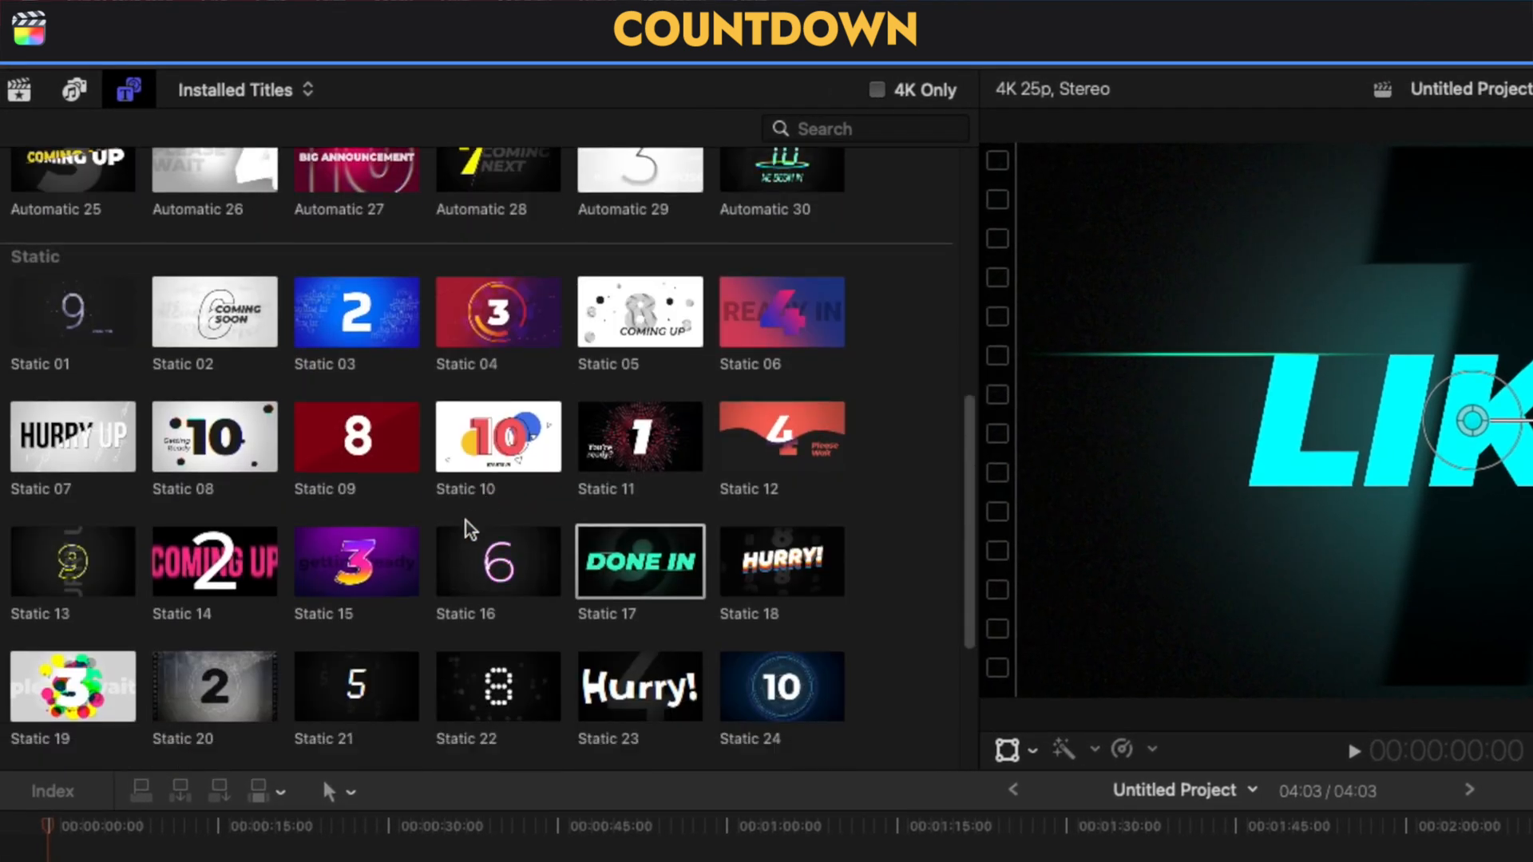
pyautogui.scroll(3)
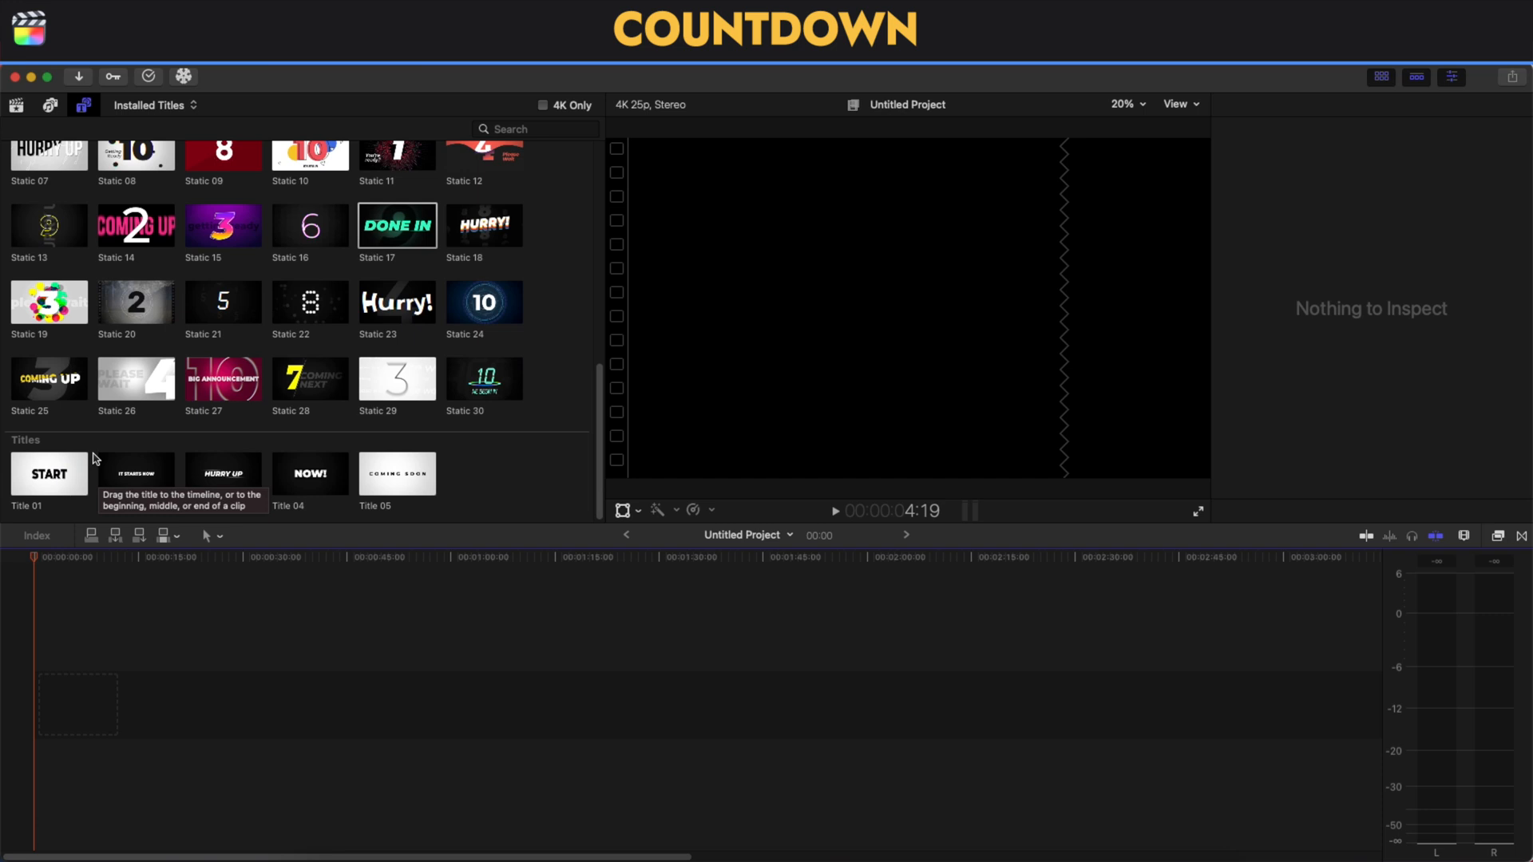
# Step: Preview the Title 01 template showing START
pyautogui.click(49, 475)
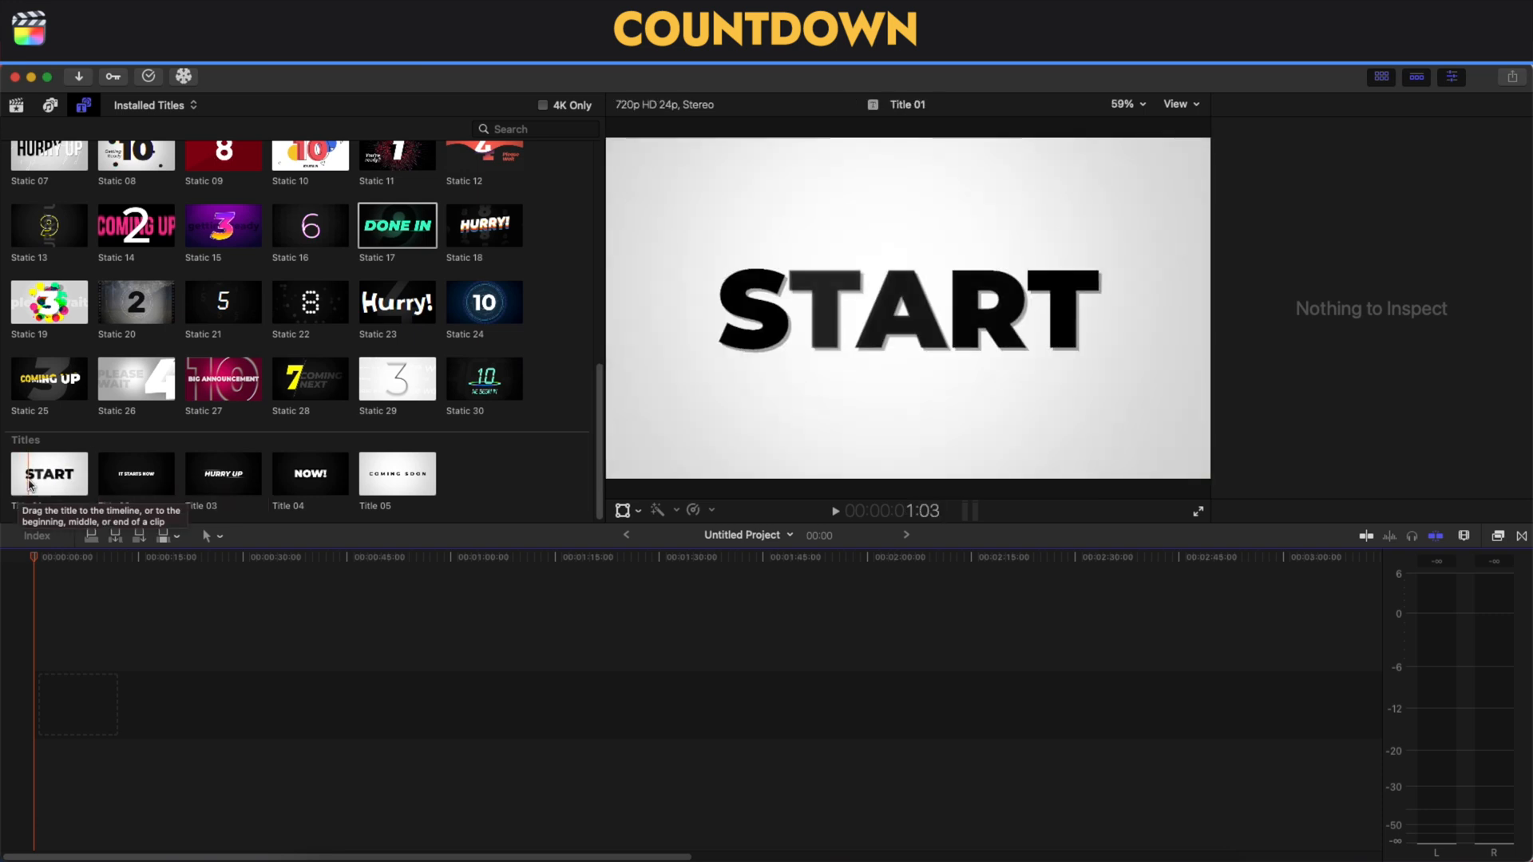